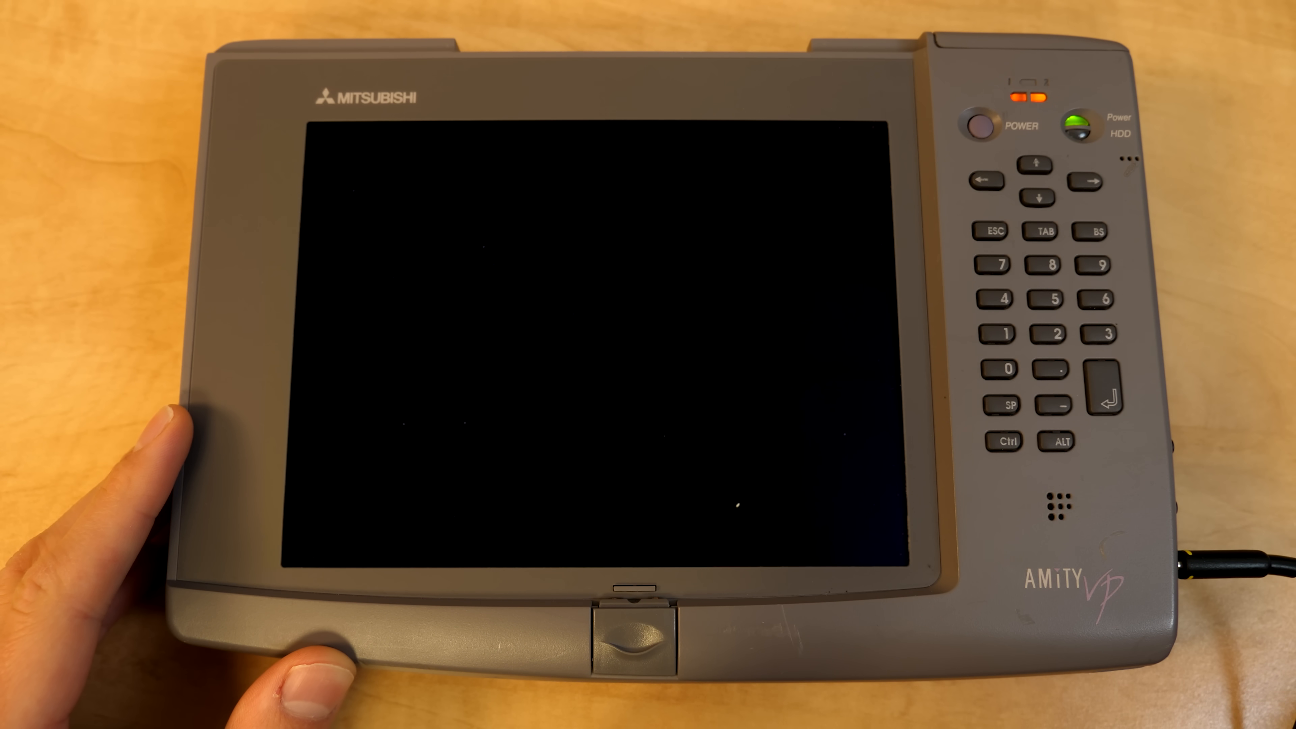
Step: Enter the pen-driven Phoenix setup and page between its two settings screens
{"action": "left_click", "coordinate": [980, 126]}
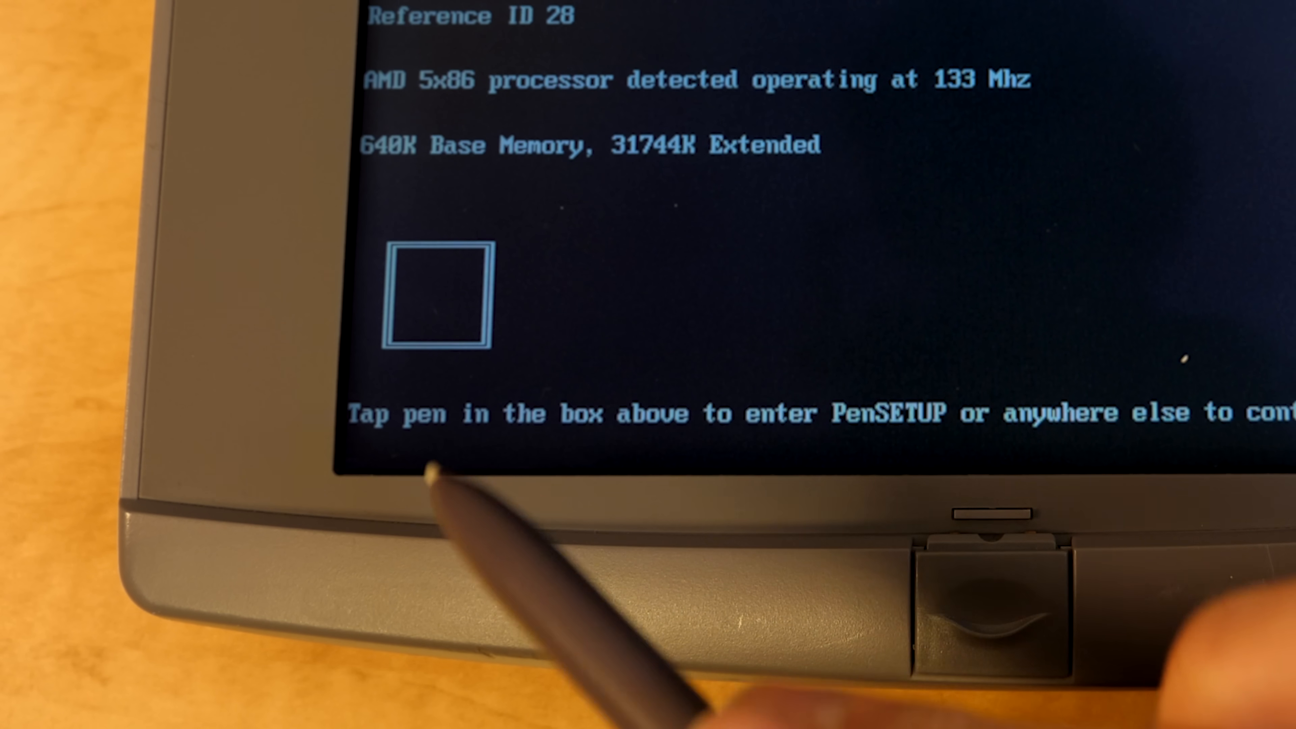
{"action": "left_click", "coordinate": [436, 296]}
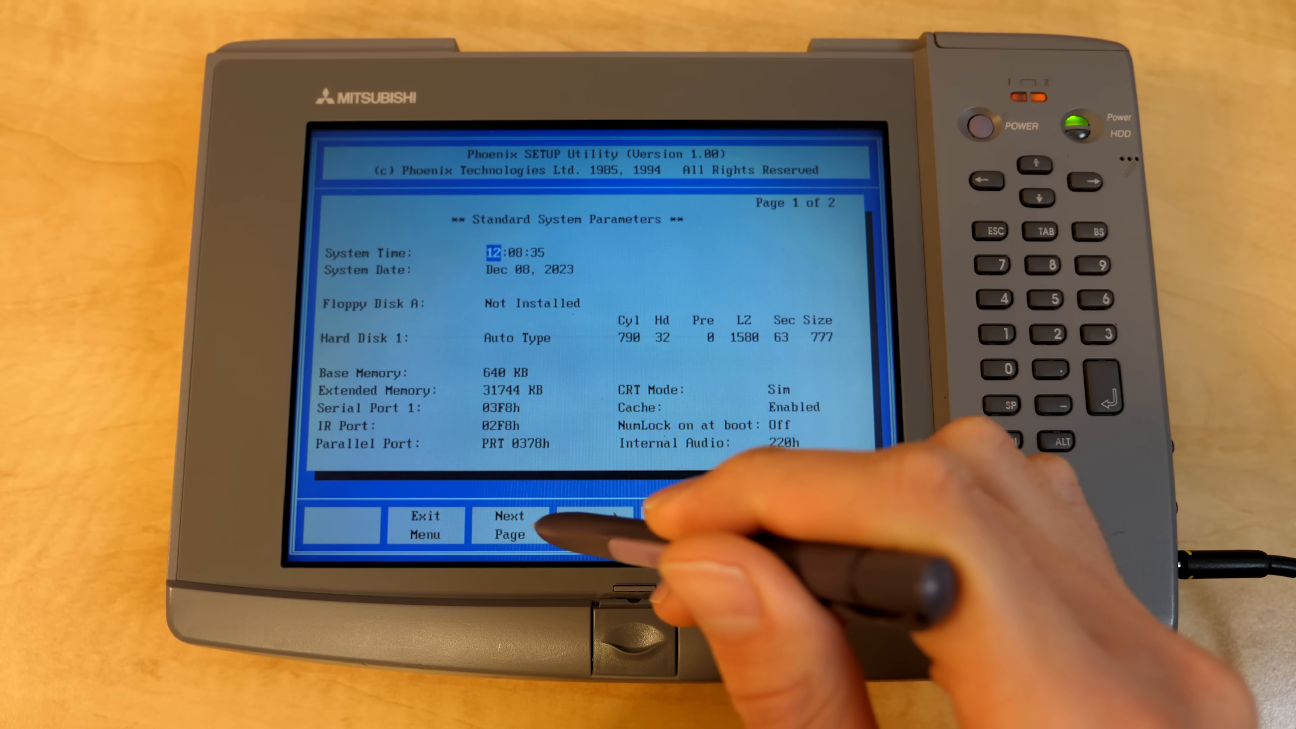
{"action": "left_click", "coordinate": [509, 524]}
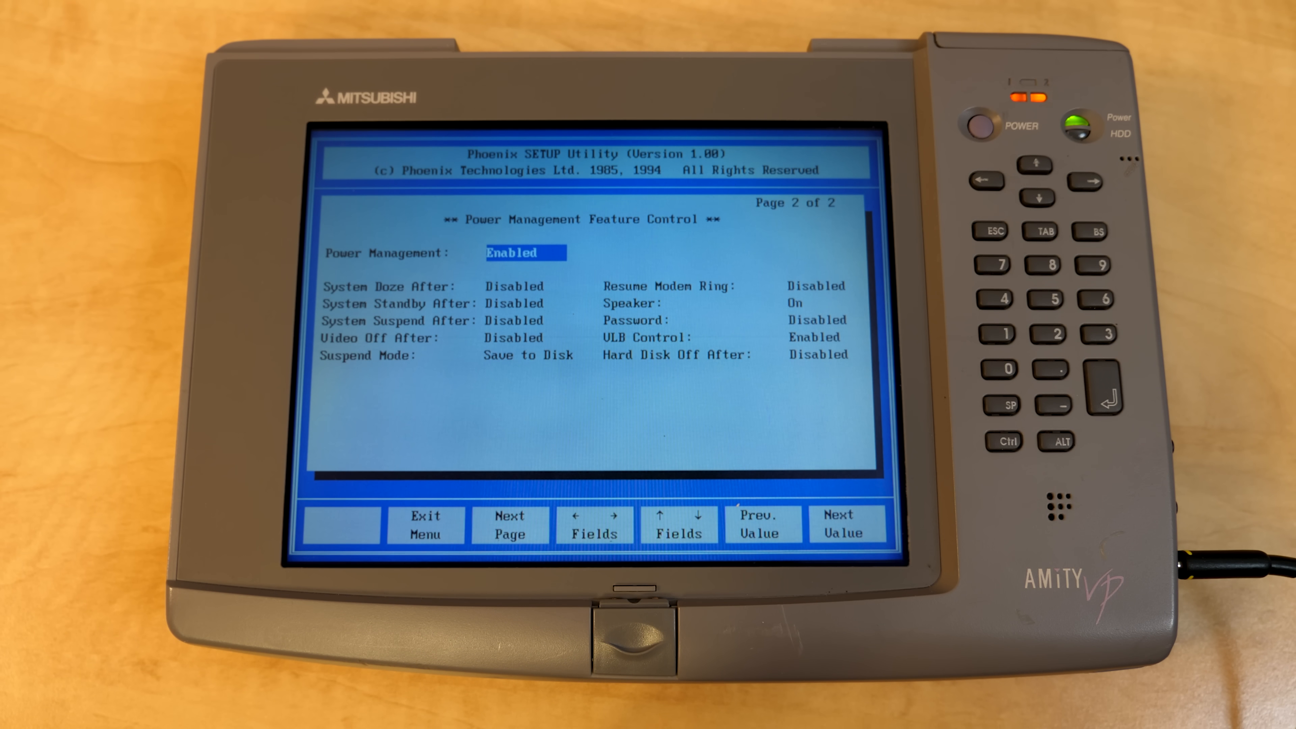
{"action": "left_click", "coordinate": [509, 525]}
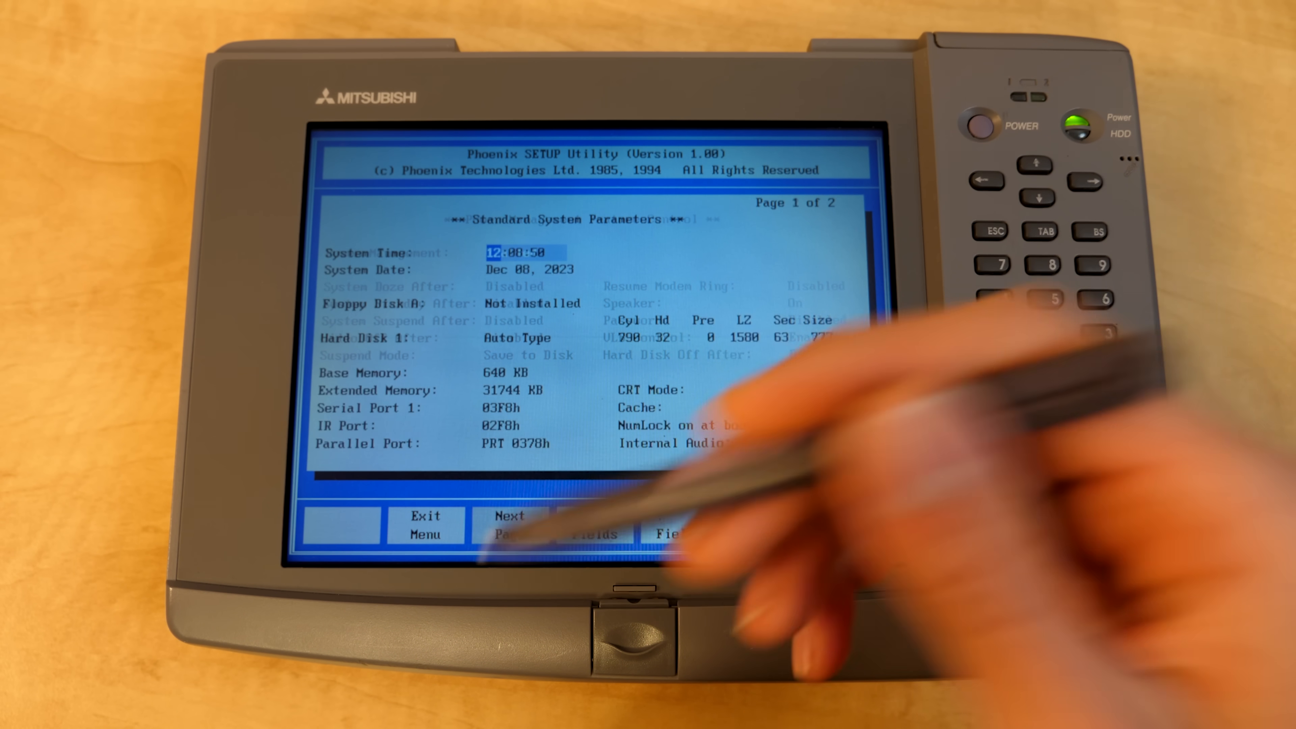
{"action": "left_click", "coordinate": [511, 523]}
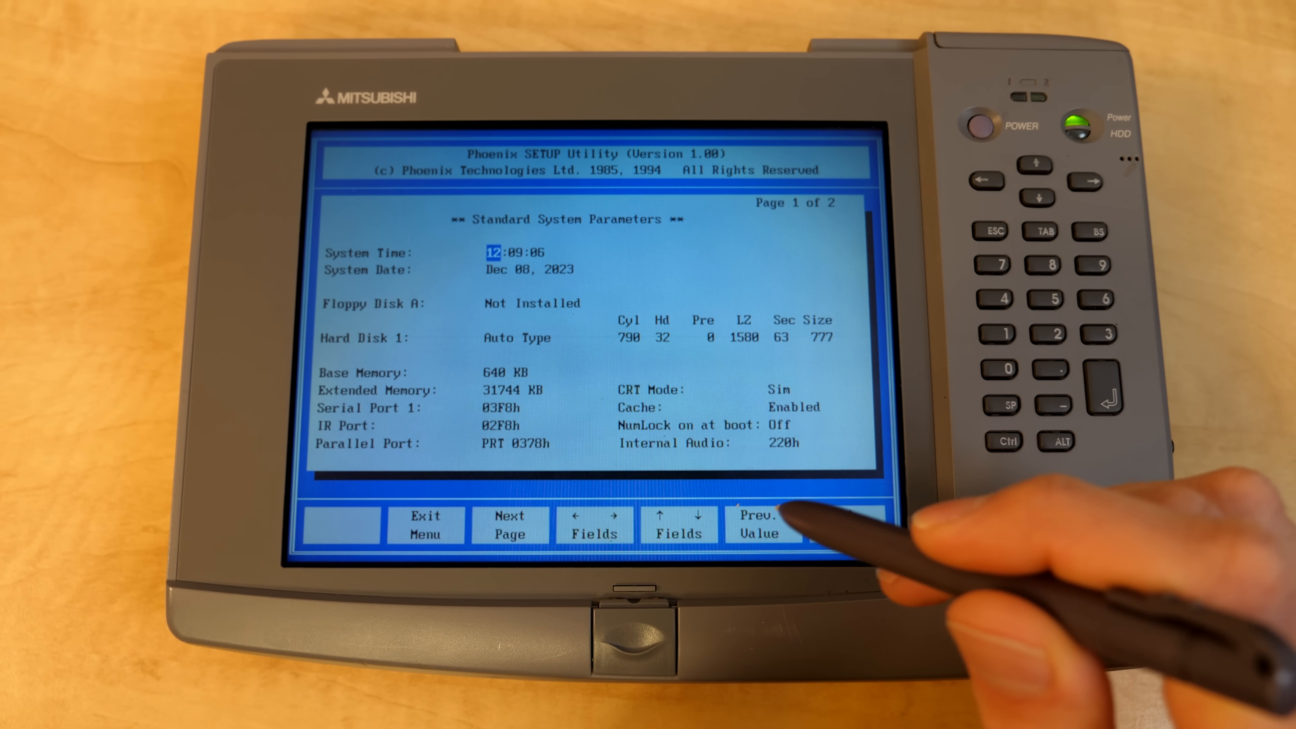
Step: Exit setup via Exit Menu and let Windows 95 boot to the desktop and Start menu
{"action": "left_click", "coordinate": [426, 523]}
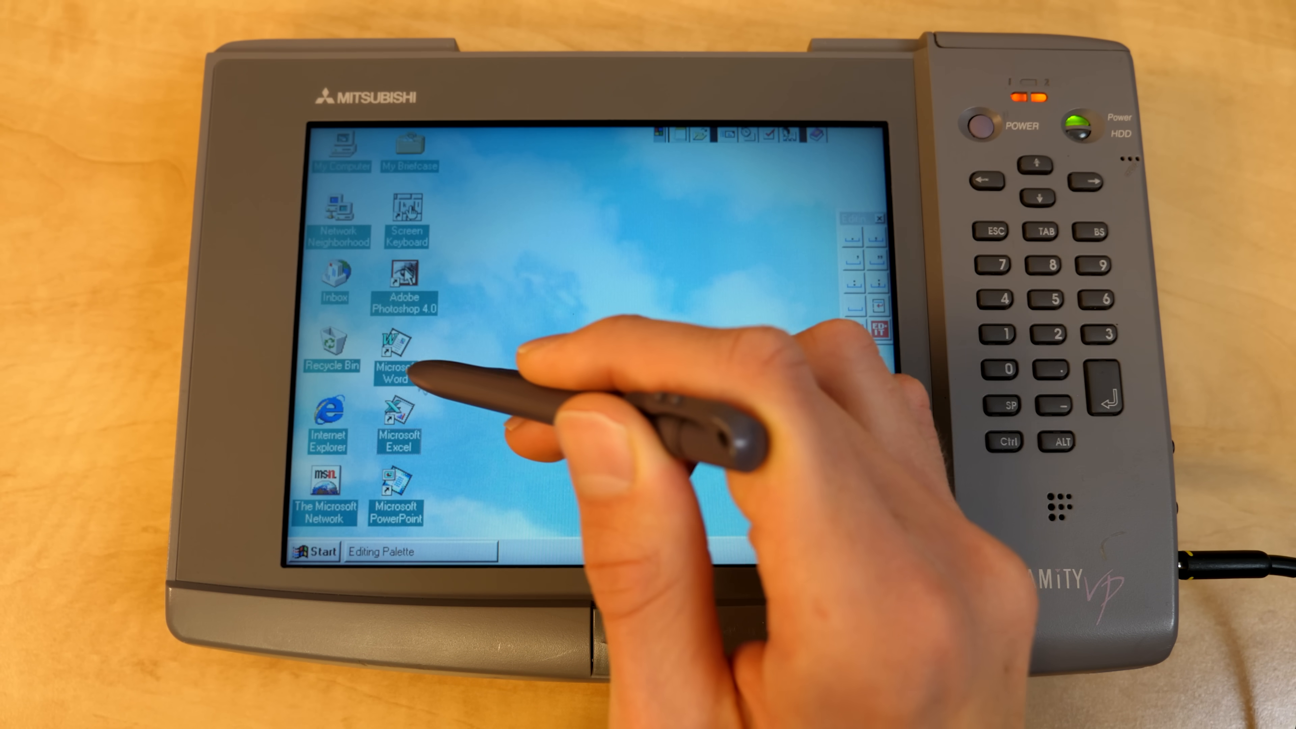
{"action": "left_click", "coordinate": [399, 413]}
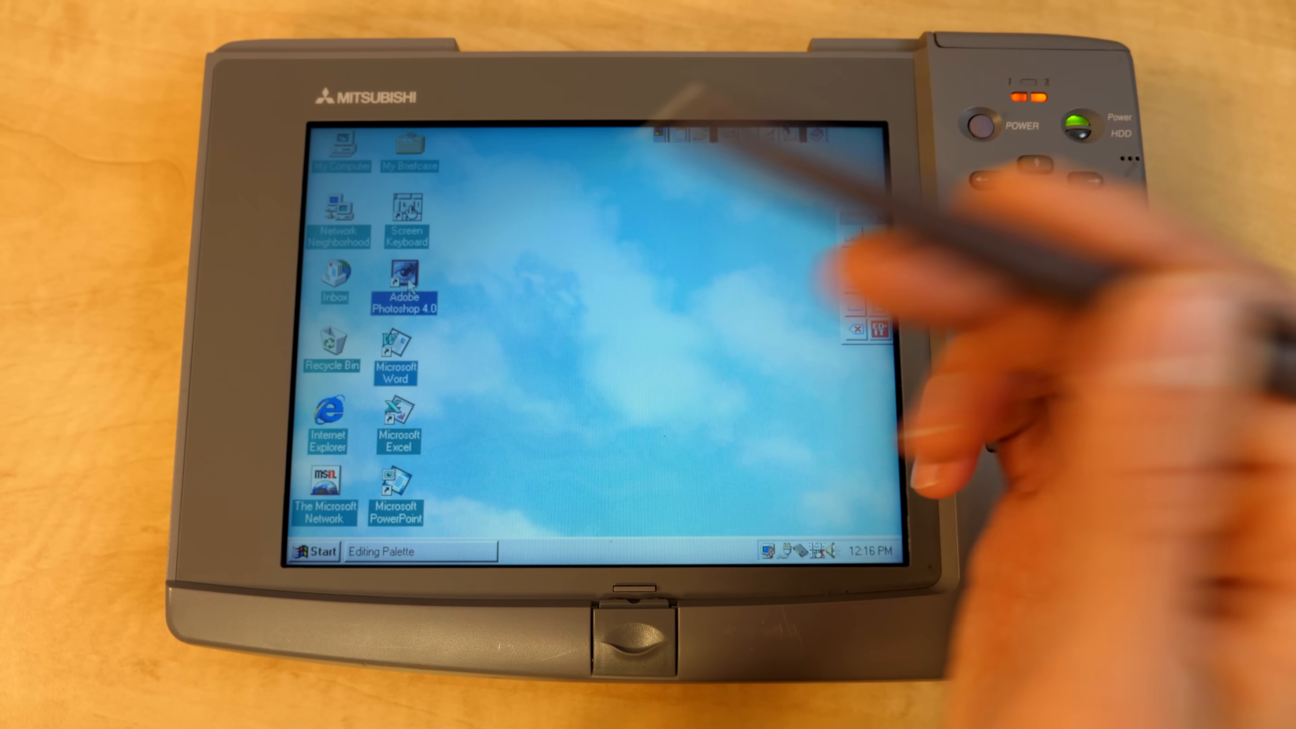
{"action": "left_click", "coordinate": [316, 551]}
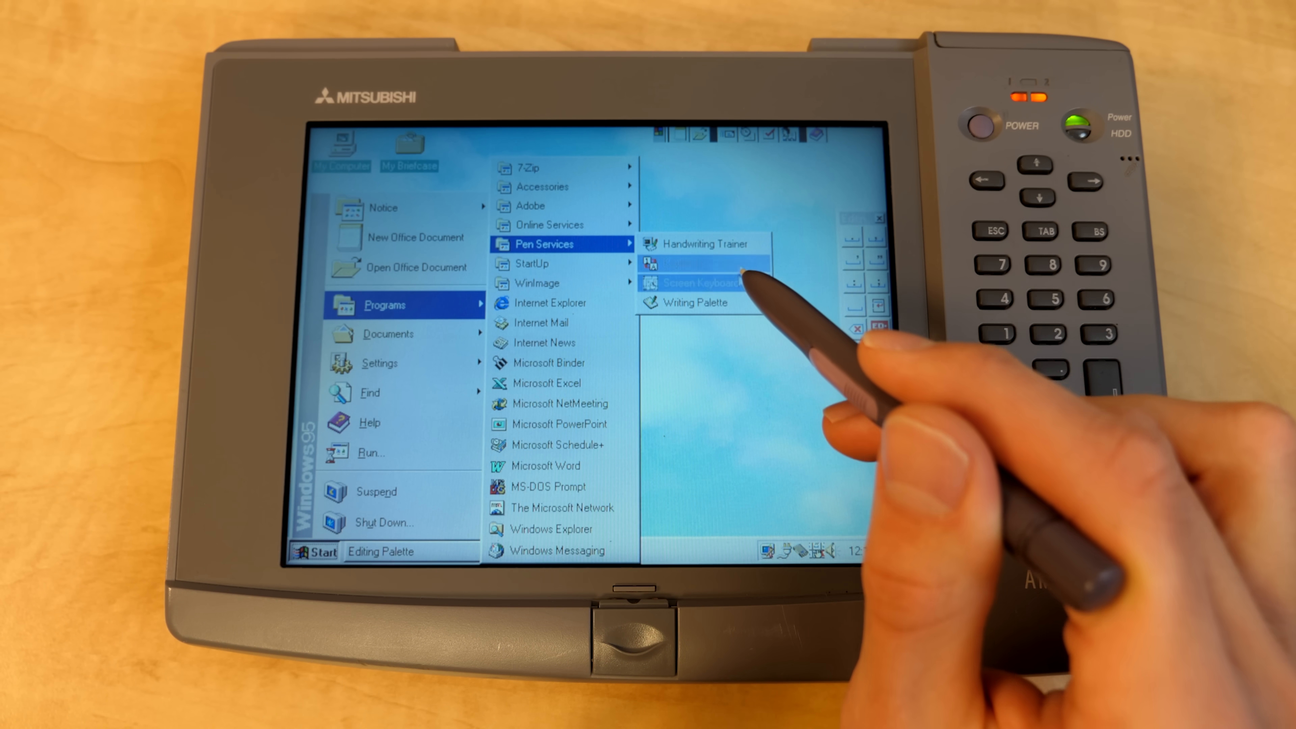
{"action": "mouse_move", "coordinate": [694, 302]}
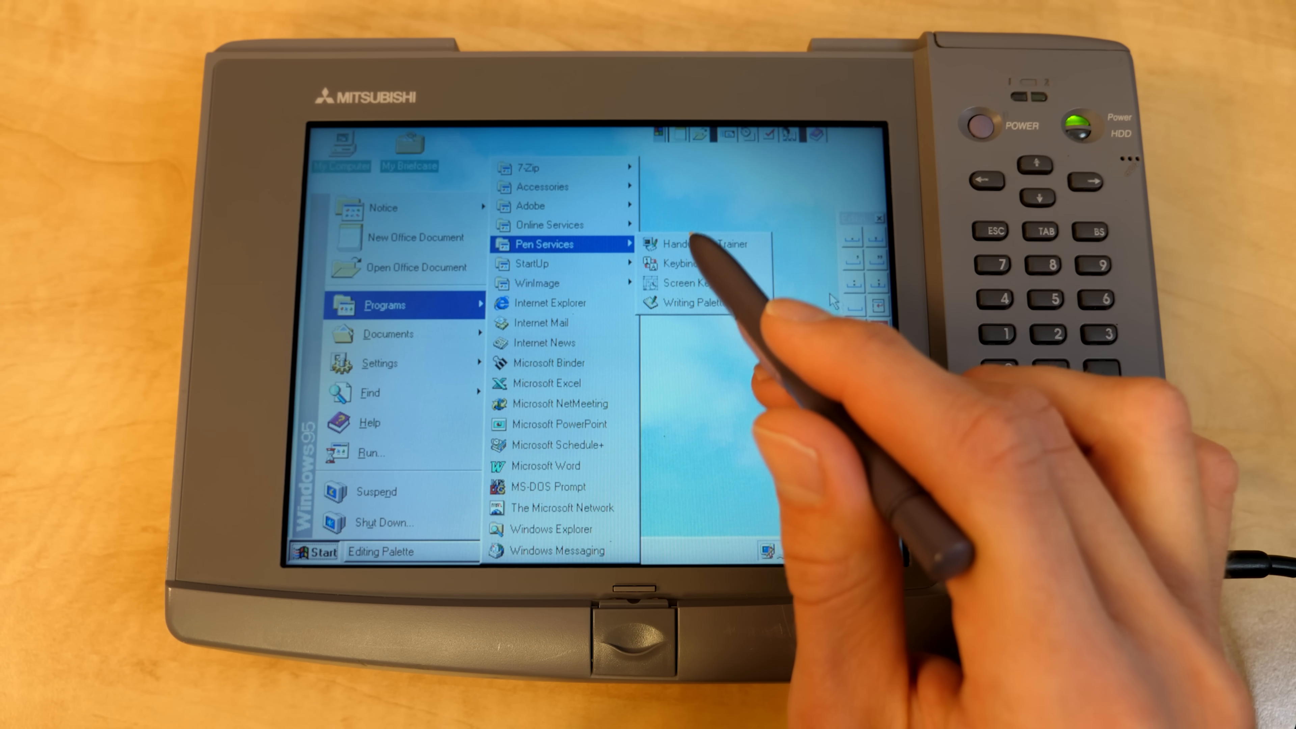
{"action": "left_click", "coordinate": [697, 243]}
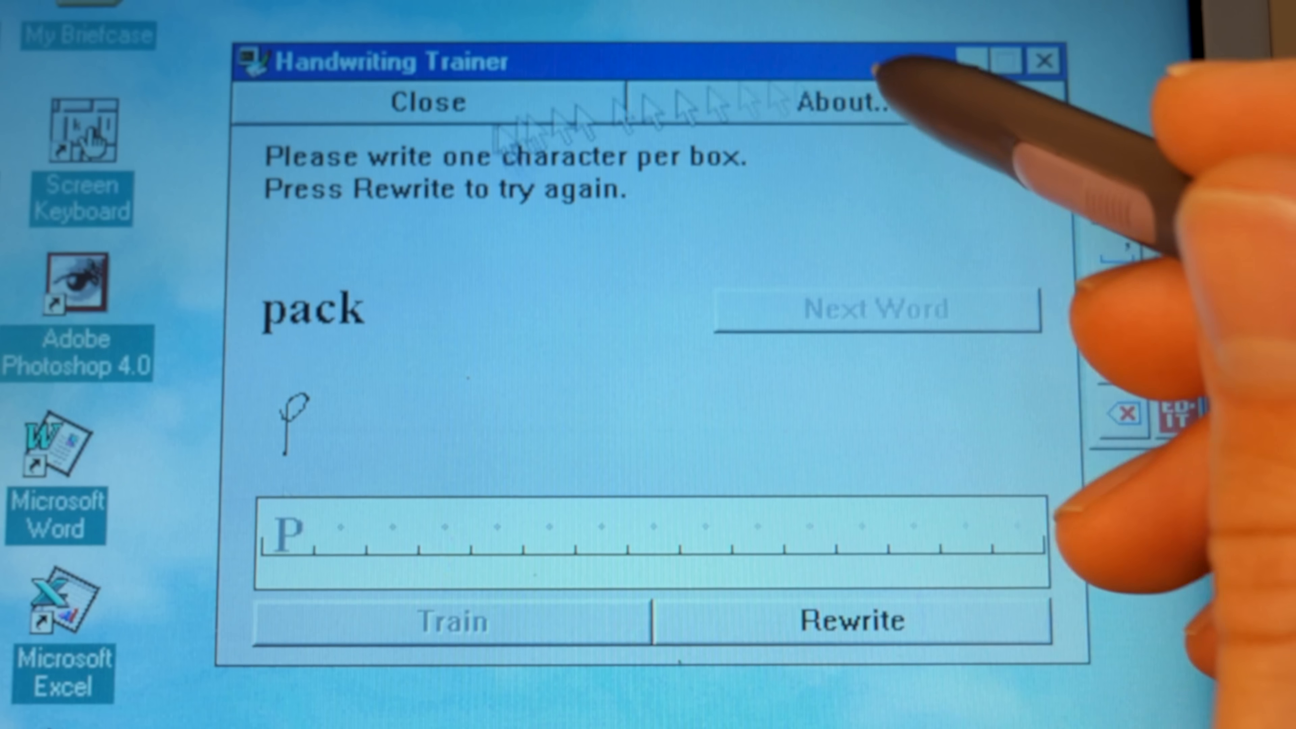
{"action": "left_click", "coordinate": [844, 102]}
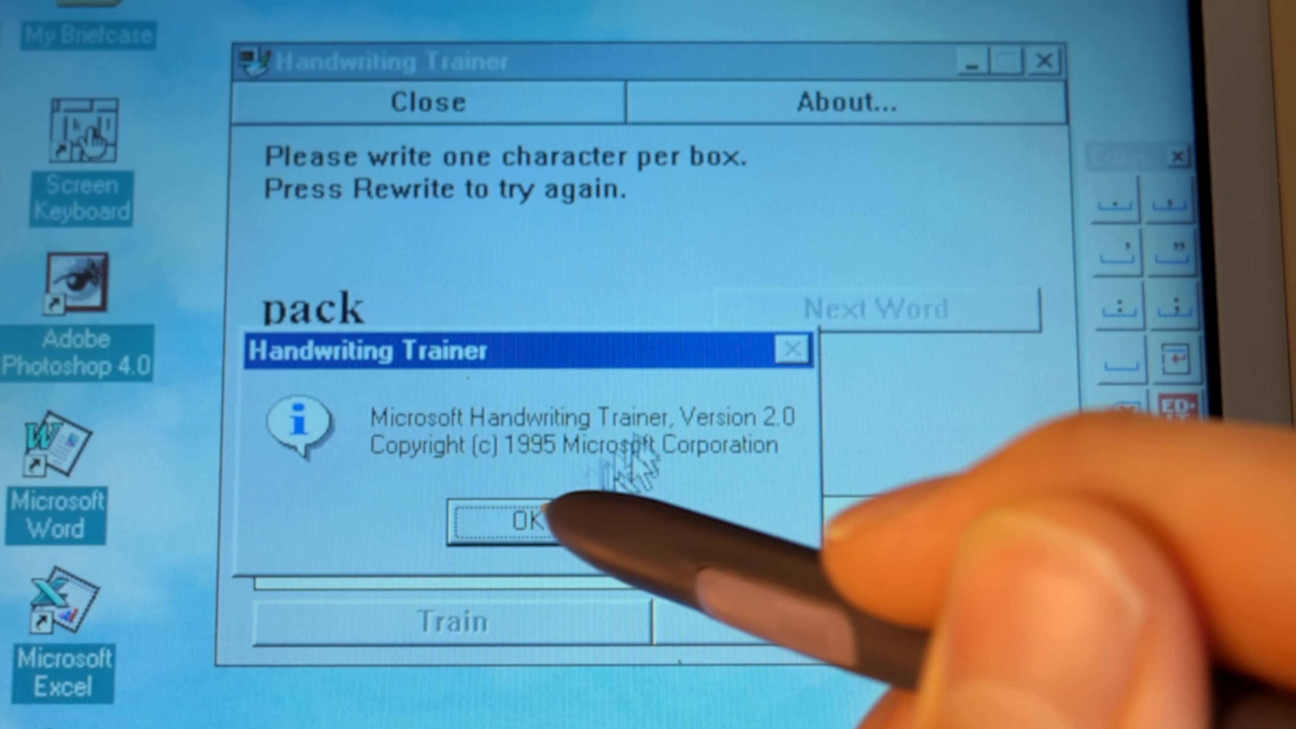
{"action": "left_click", "coordinate": [512, 523]}
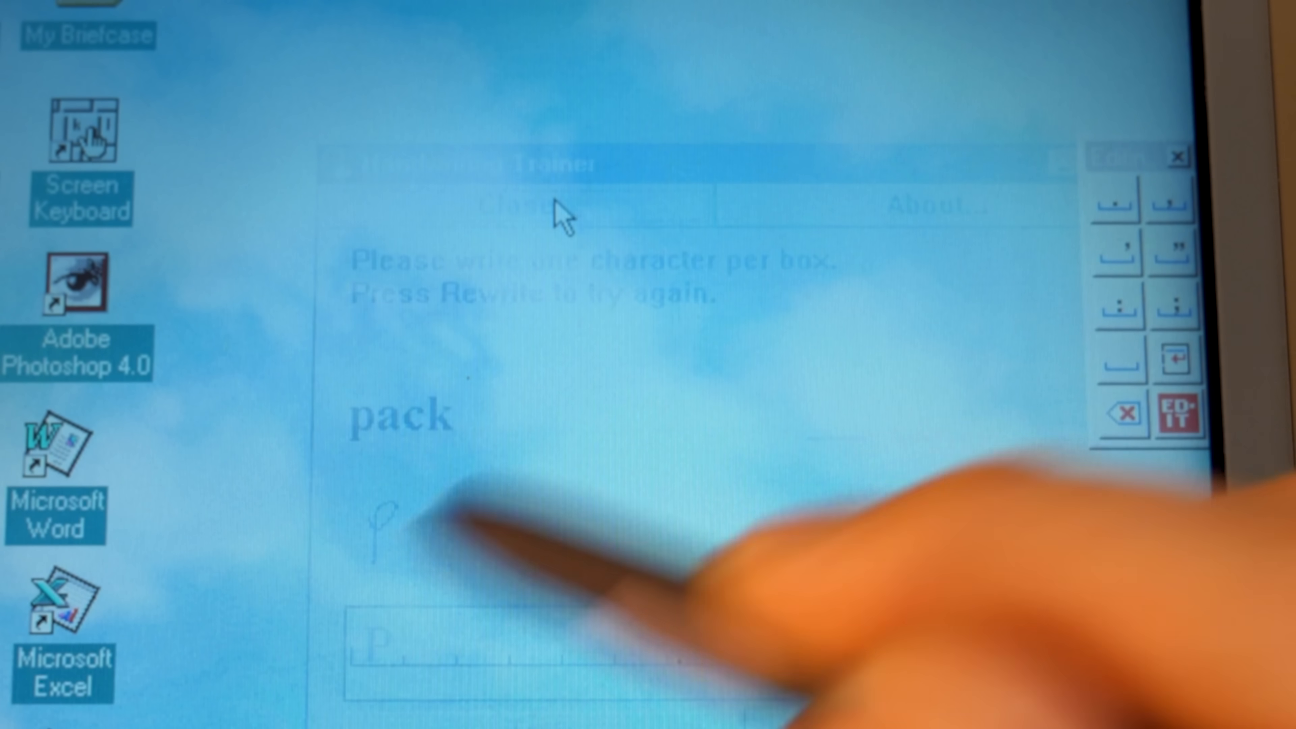
{"action": "left_click", "coordinate": [314, 551]}
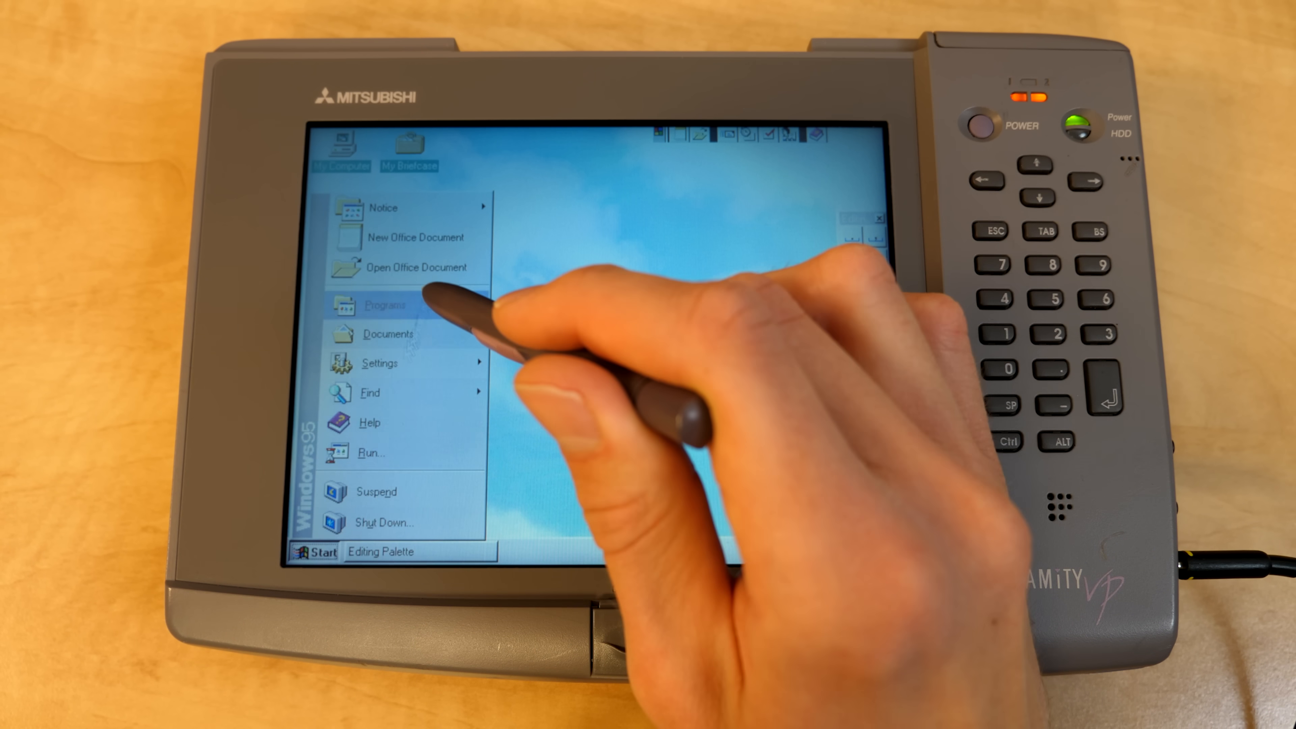
{"action": "left_click", "coordinate": [384, 304]}
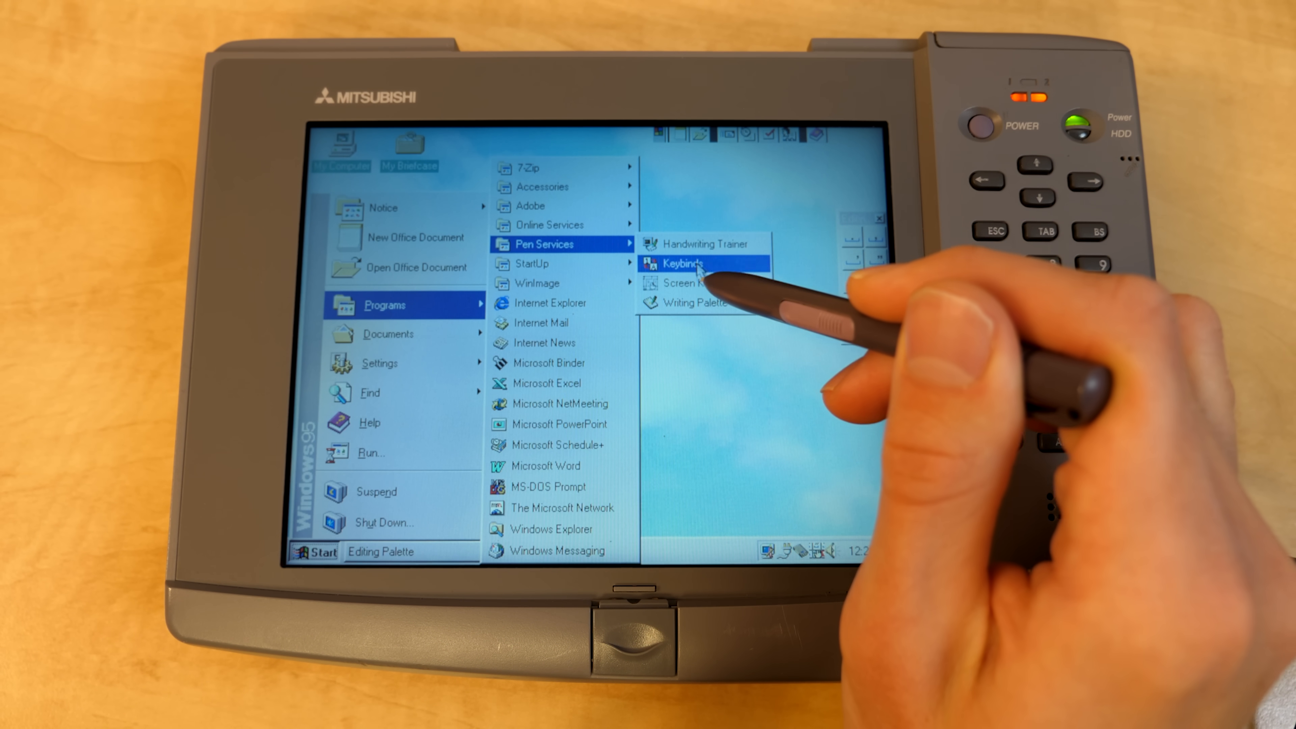
{"action": "left_click", "coordinate": [682, 263]}
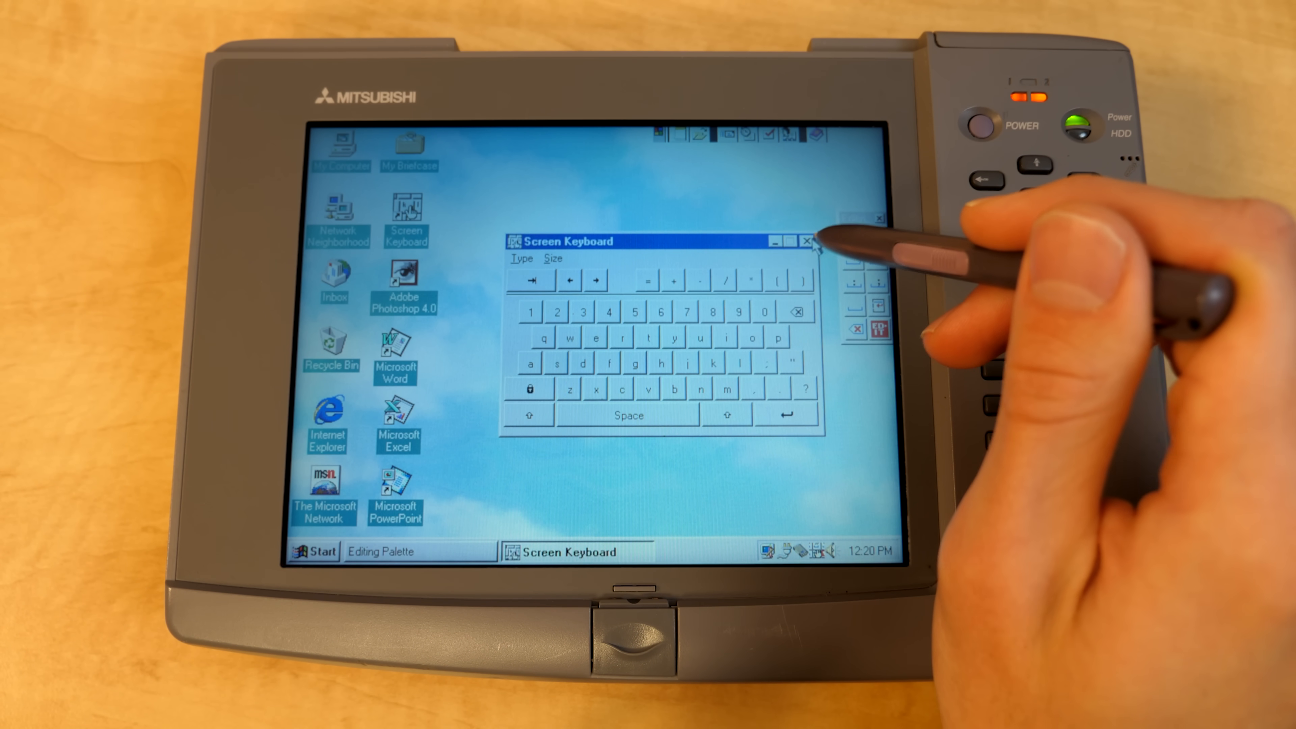
{"action": "left_click", "coordinate": [809, 240]}
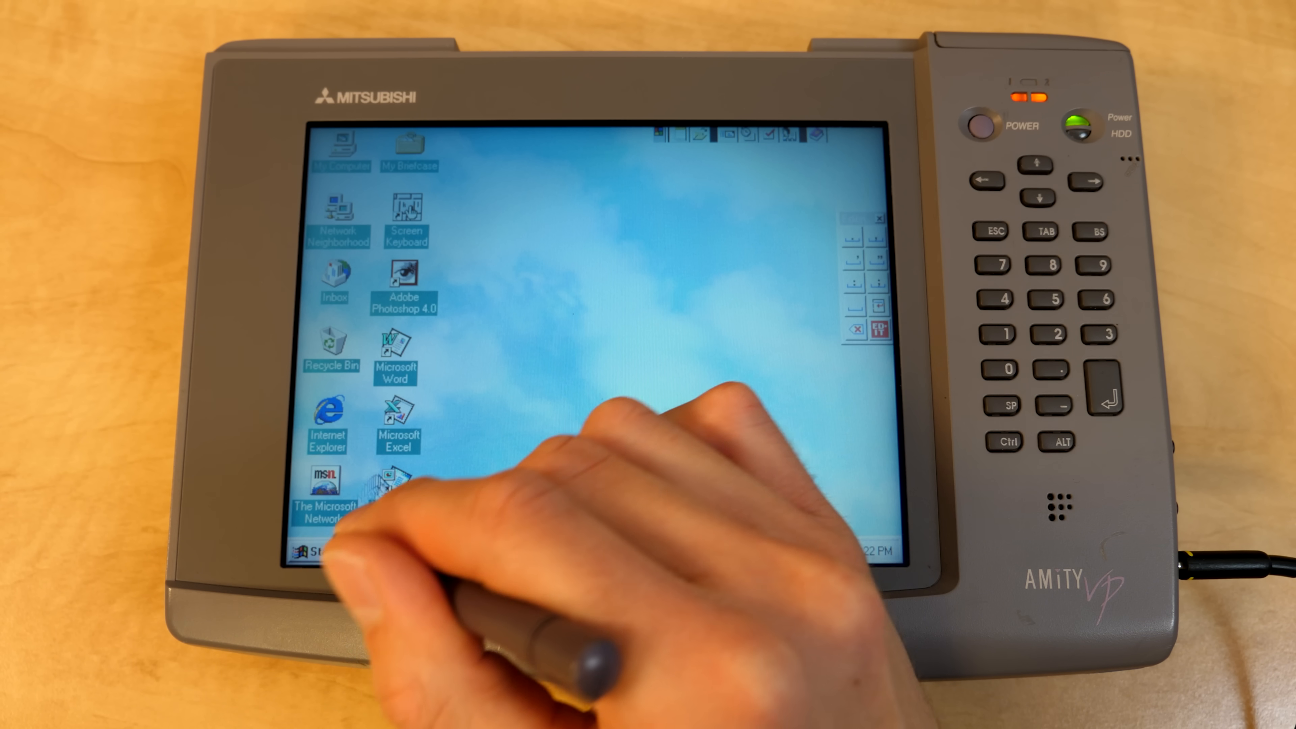
Step: Launch Keypad Utility from Pen Services' Keybinds entry and choose the Reg1 preset
{"action": "left_click", "coordinate": [313, 552]}
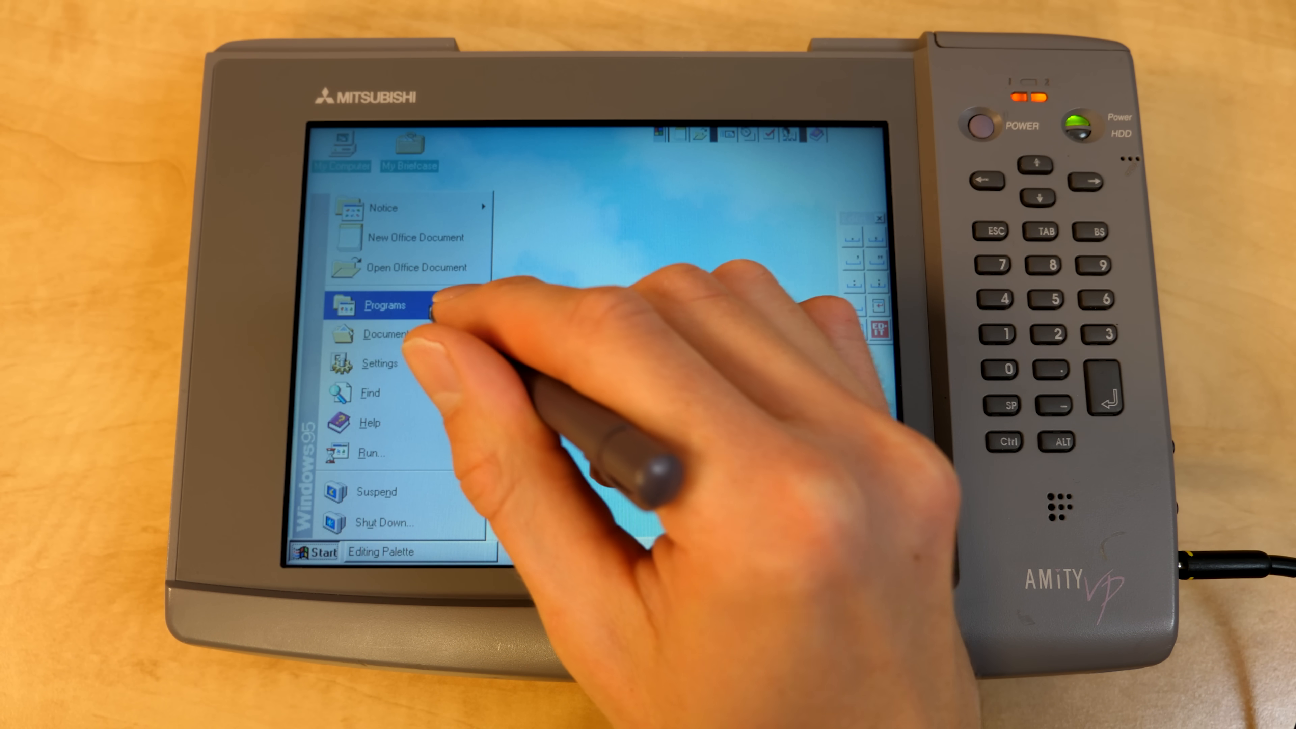
{"action": "left_click", "coordinate": [384, 304]}
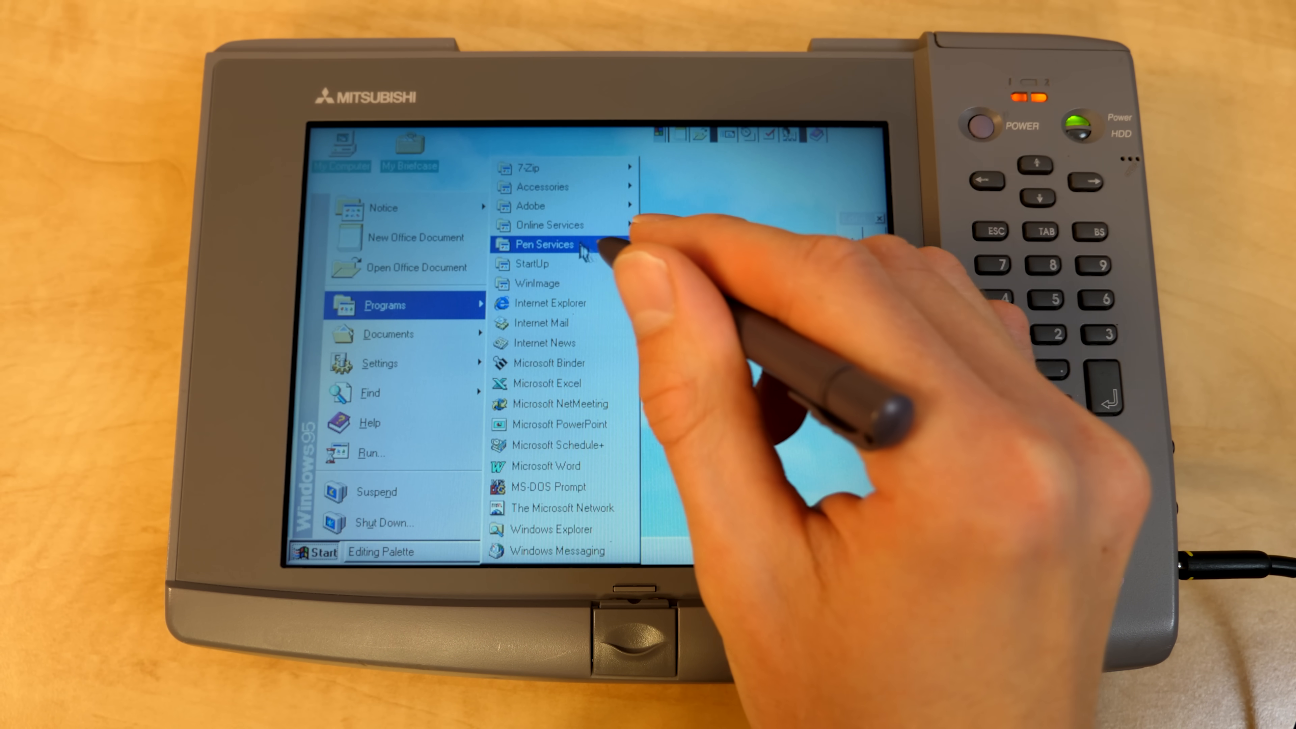
{"action": "mouse_move", "coordinate": [542, 244]}
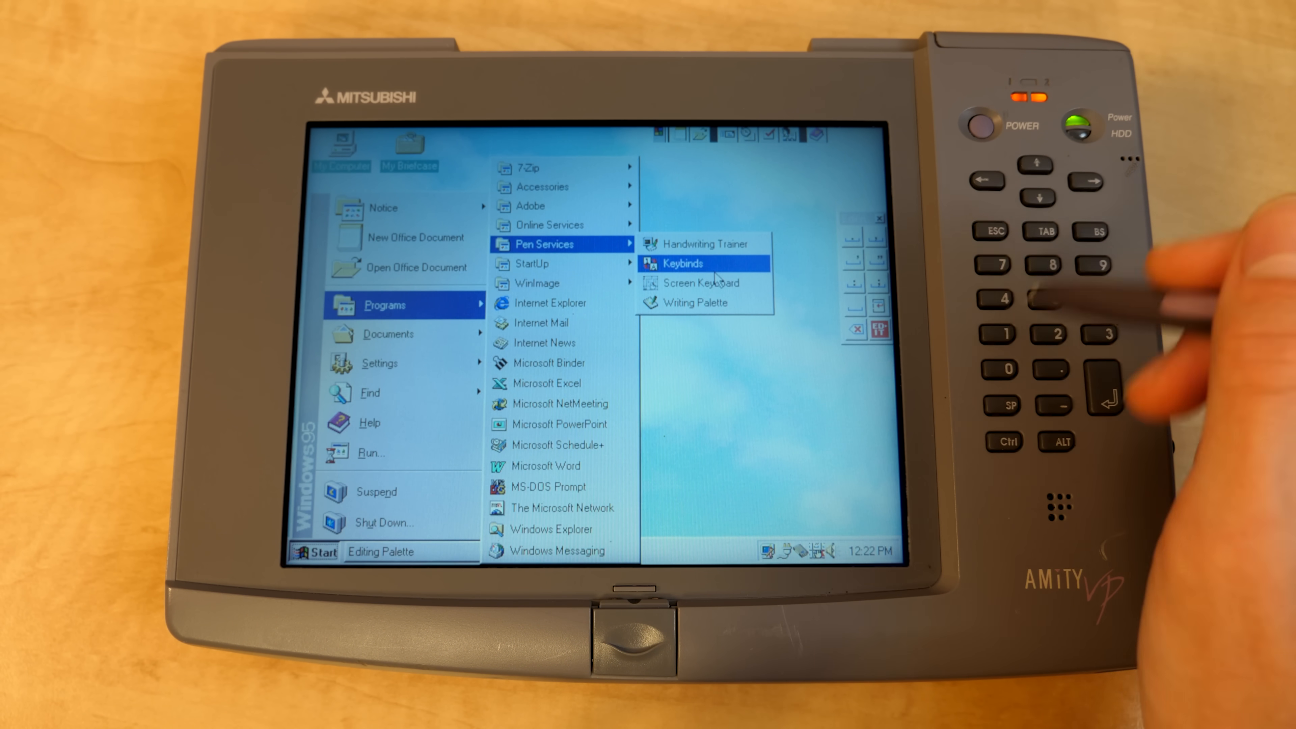
{"action": "left_click", "coordinate": [681, 263]}
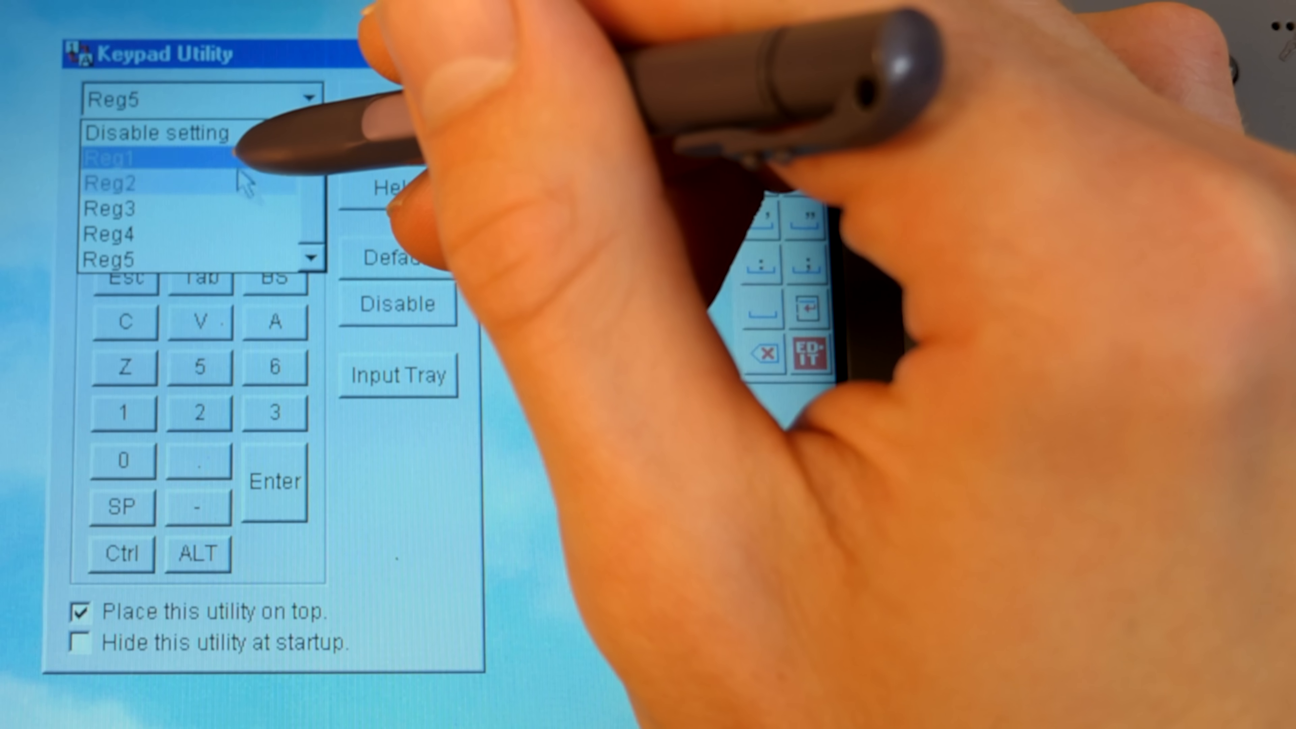
{"action": "left_click", "coordinate": [124, 157]}
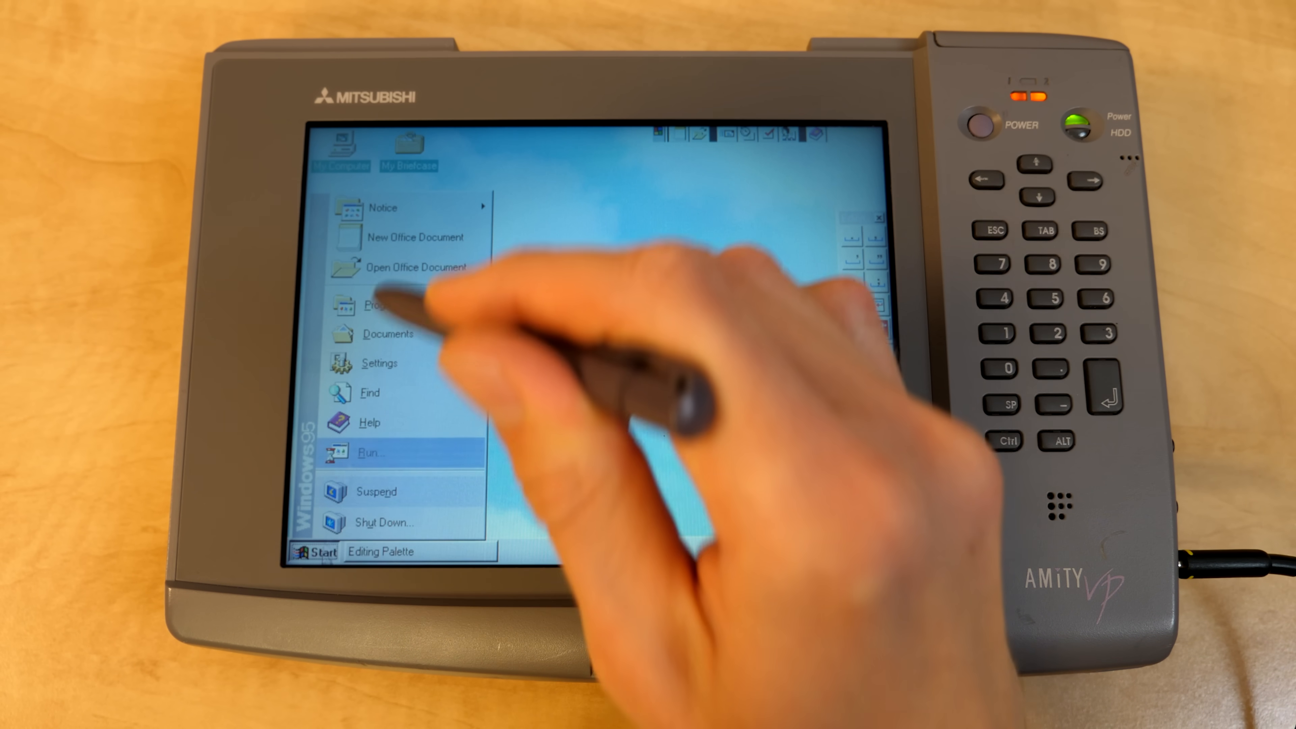
{"action": "left_click", "coordinate": [380, 305]}
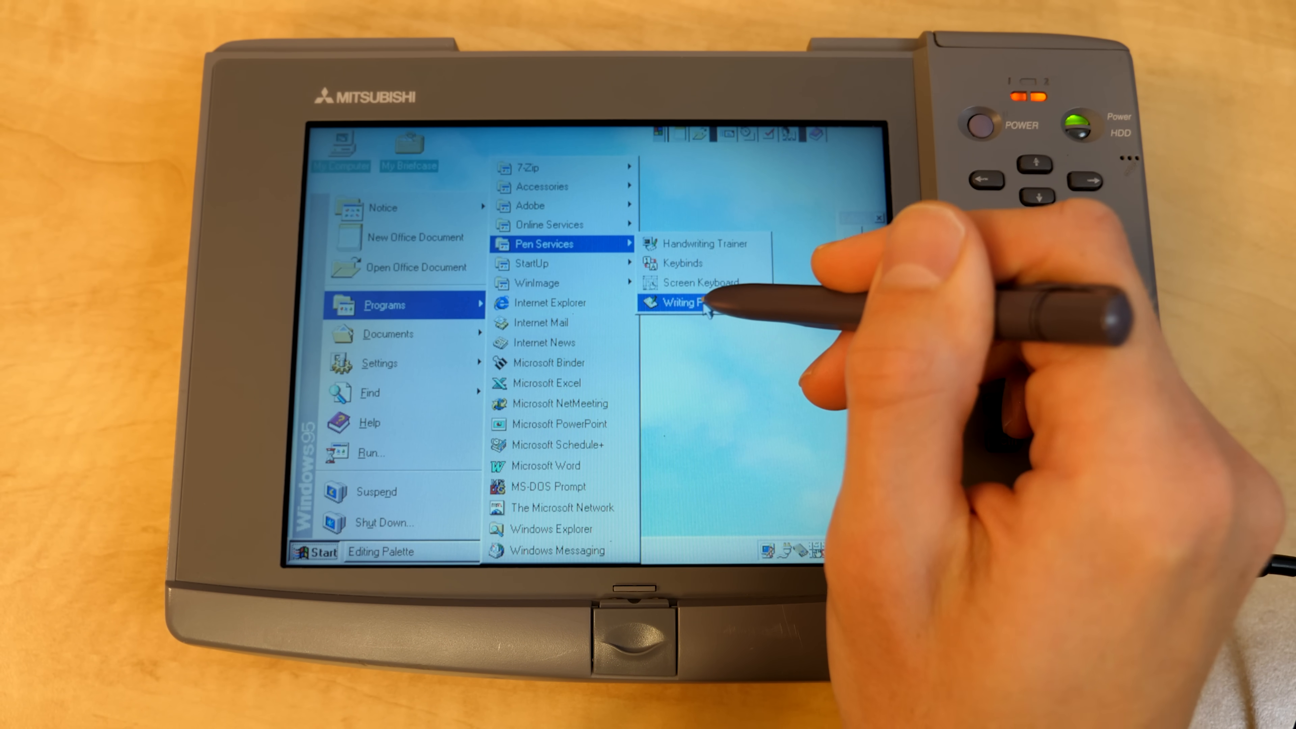
{"action": "left_click", "coordinate": [677, 301]}
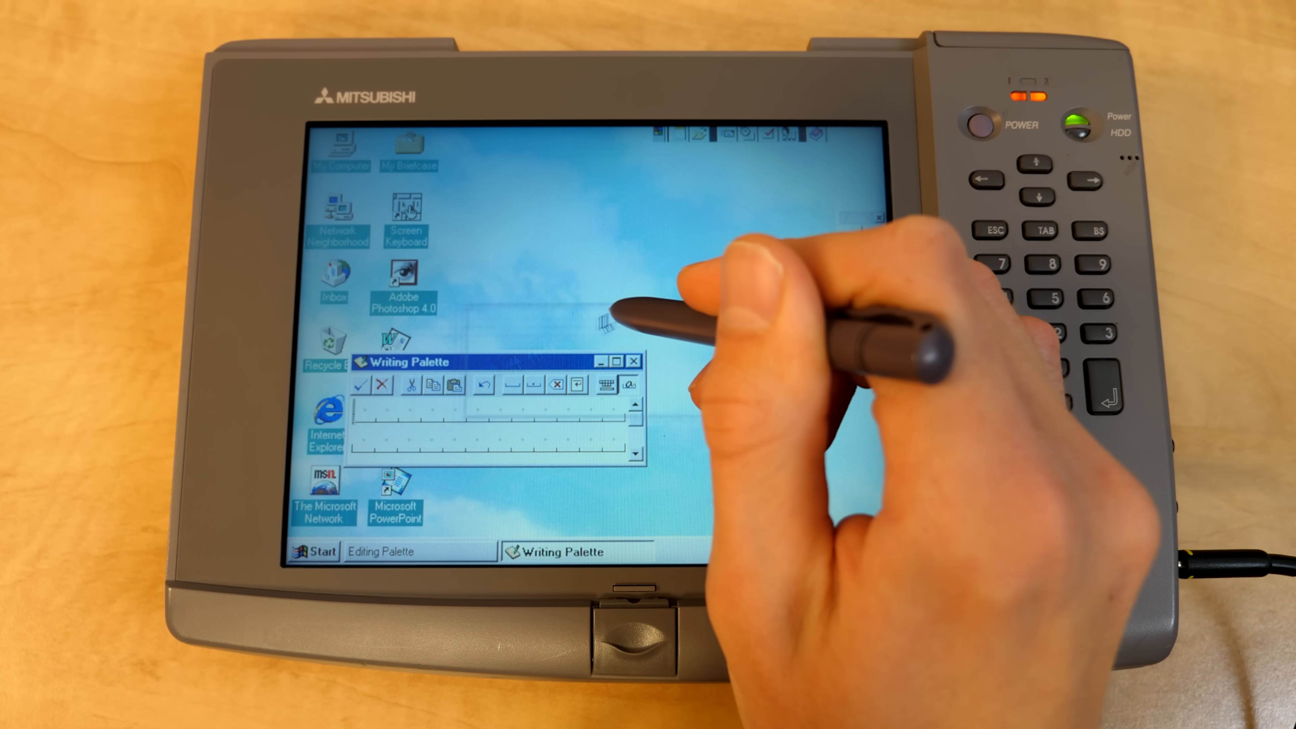
{"action": "left_click_drag", "start_coordinate": [405, 361], "coordinate": [530, 313]}
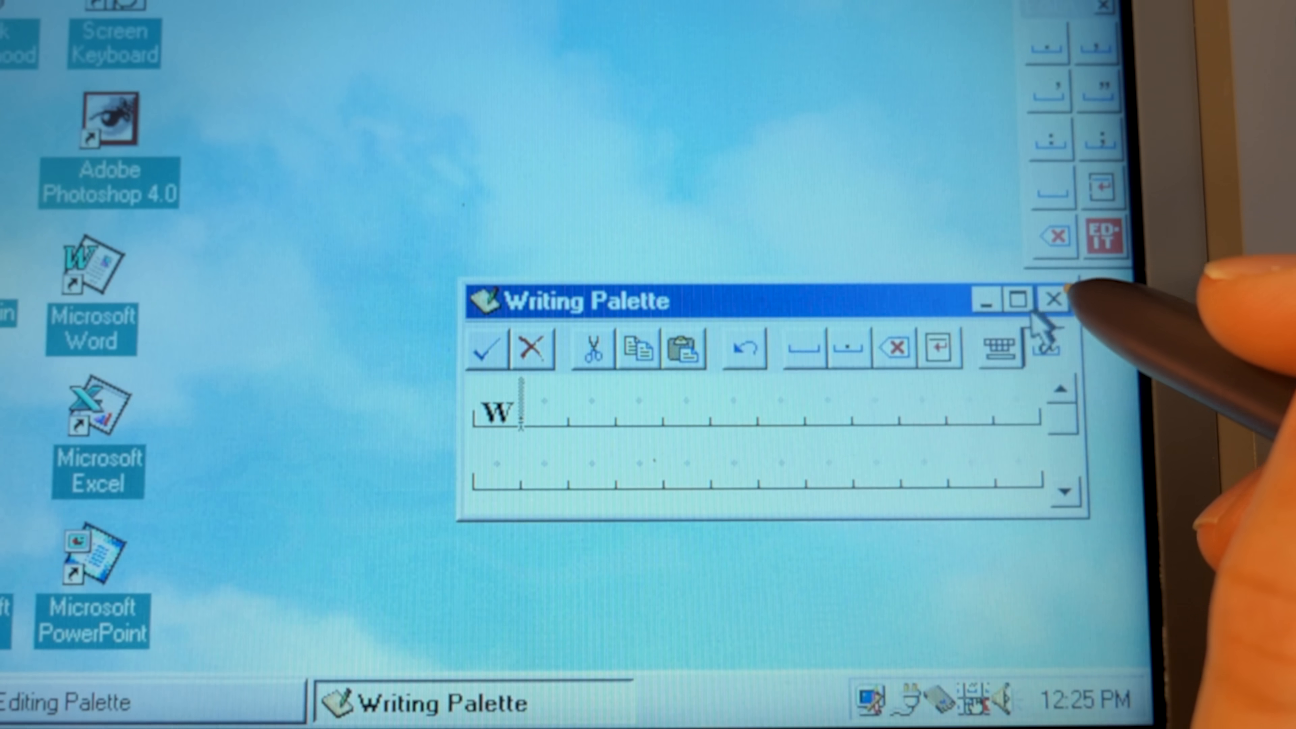
{"action": "left_click", "coordinate": [1053, 299]}
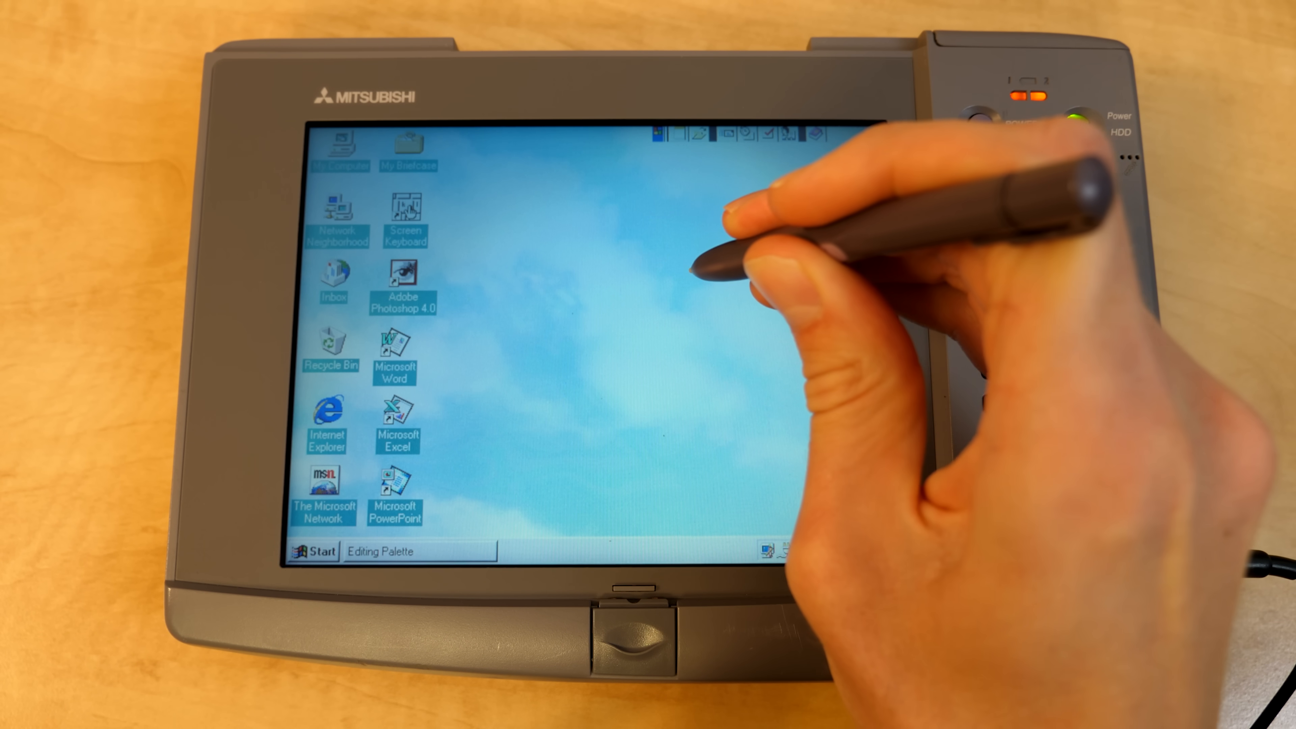
Step: Dismiss the desktop context menu and open My Computer
{"action": "right_click", "coordinate": [702, 293]}
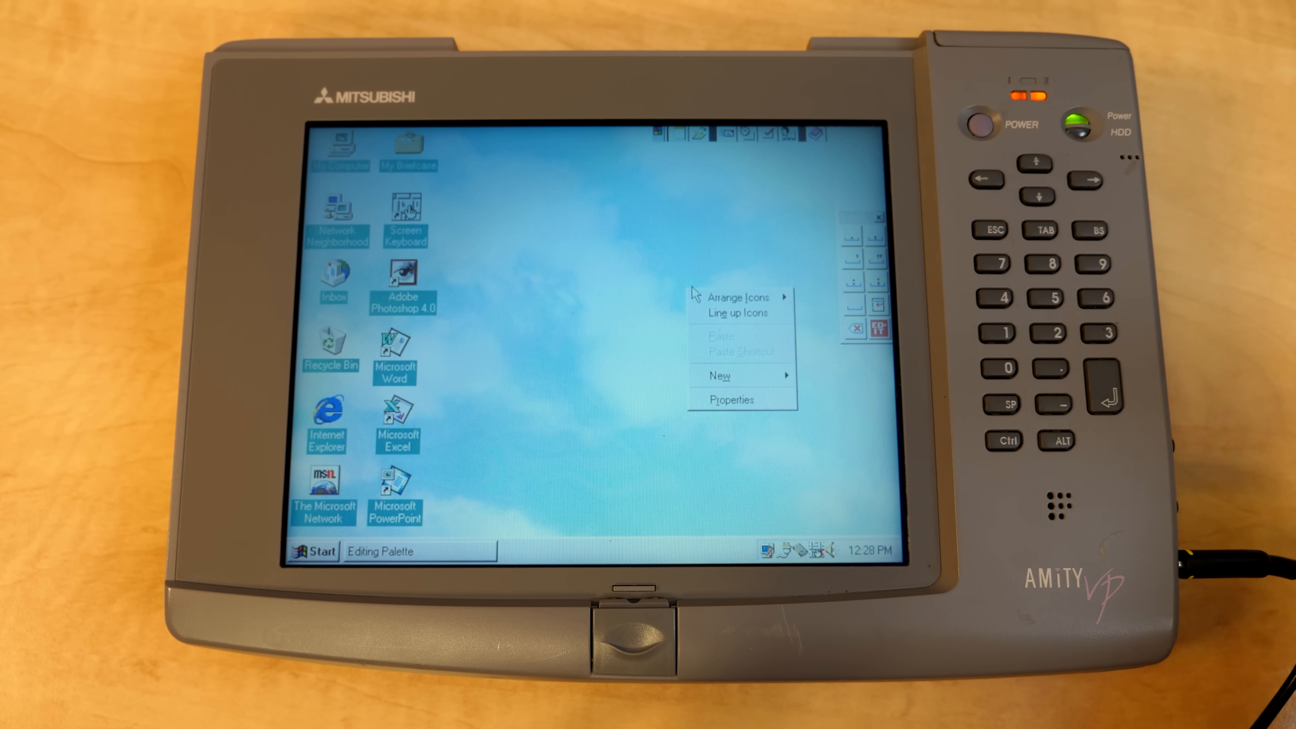
{"action": "left_click", "coordinate": [595, 277]}
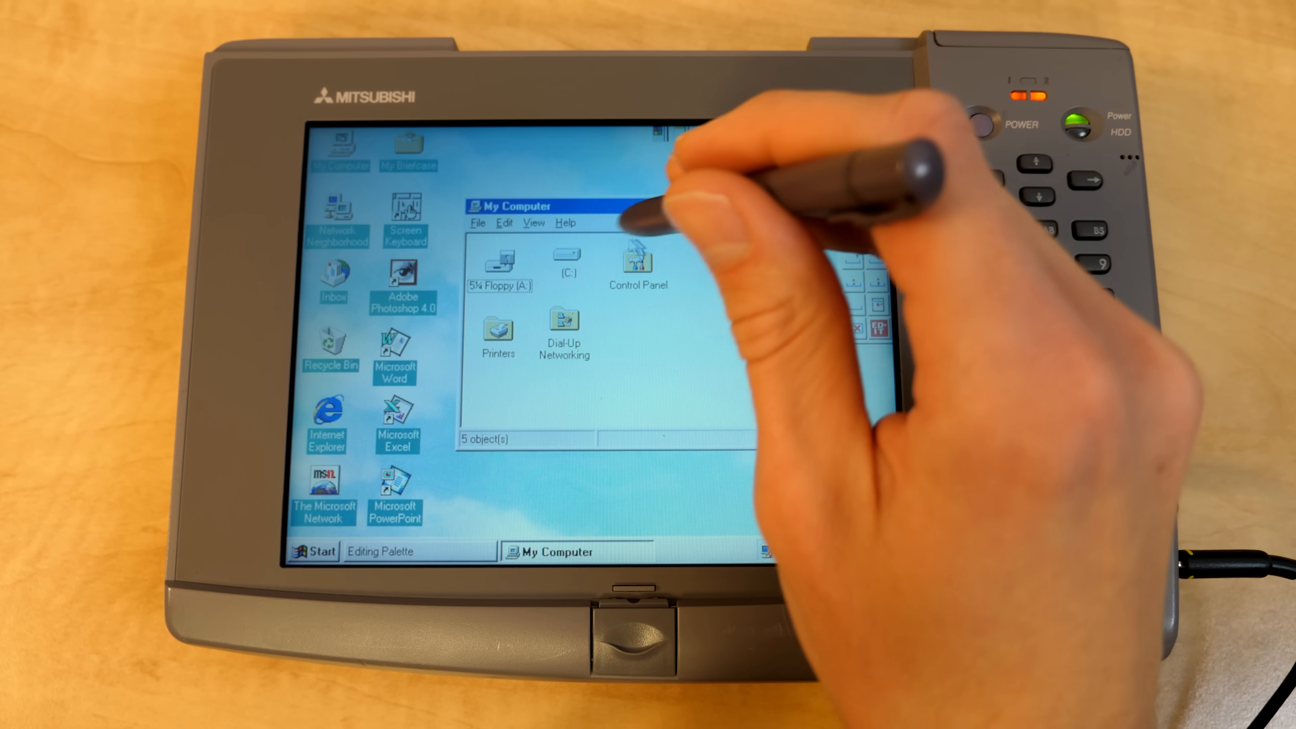
{"action": "double_click", "coordinate": [565, 263]}
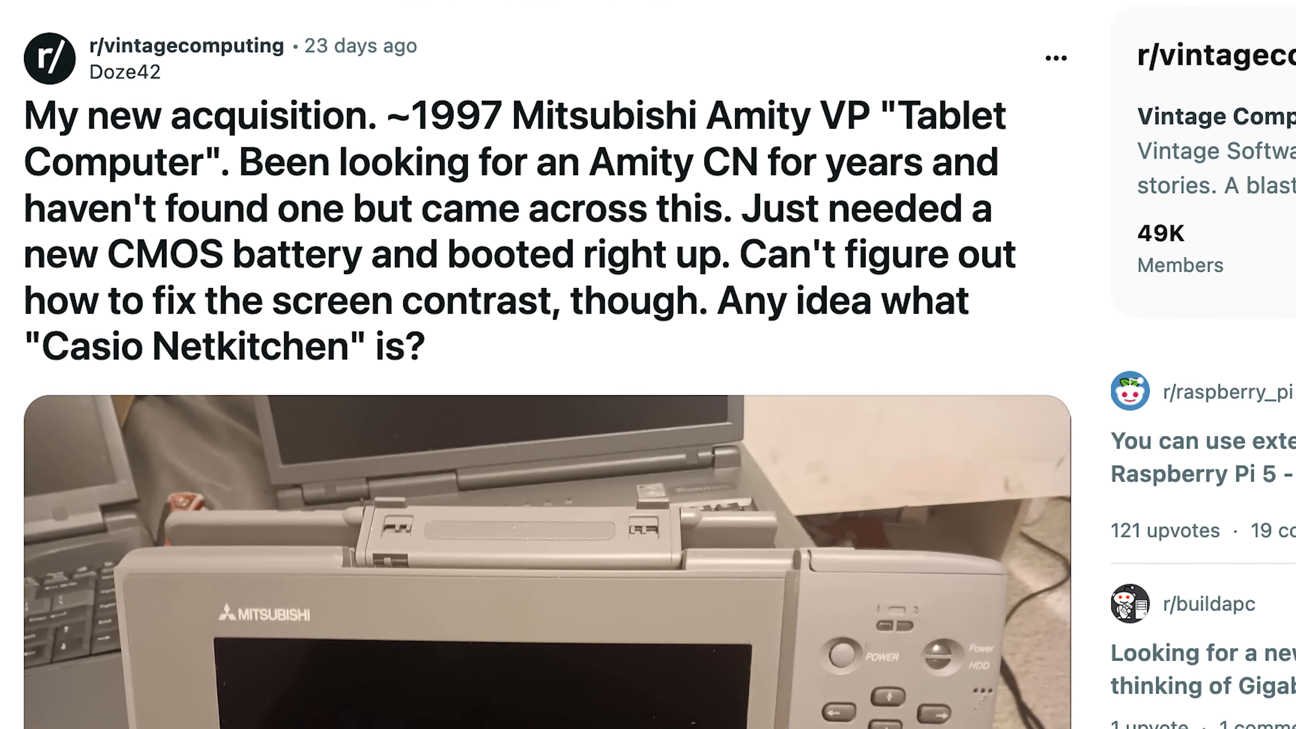
{"action": "scroll", "scroll_direction": "down", "scroll_amount": 3}
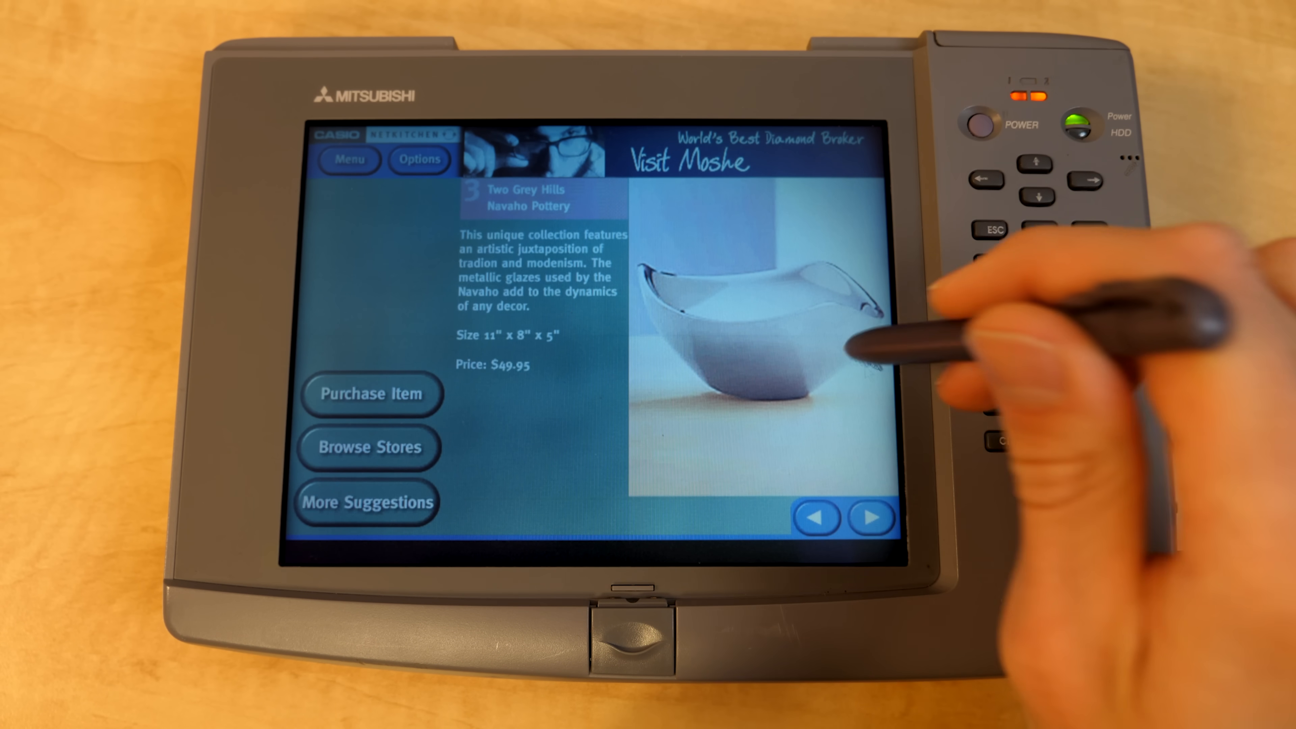
Step: Purchase the Navaho pottery bowl and pick a shipping destination
{"action": "left_click", "coordinate": [370, 395]}
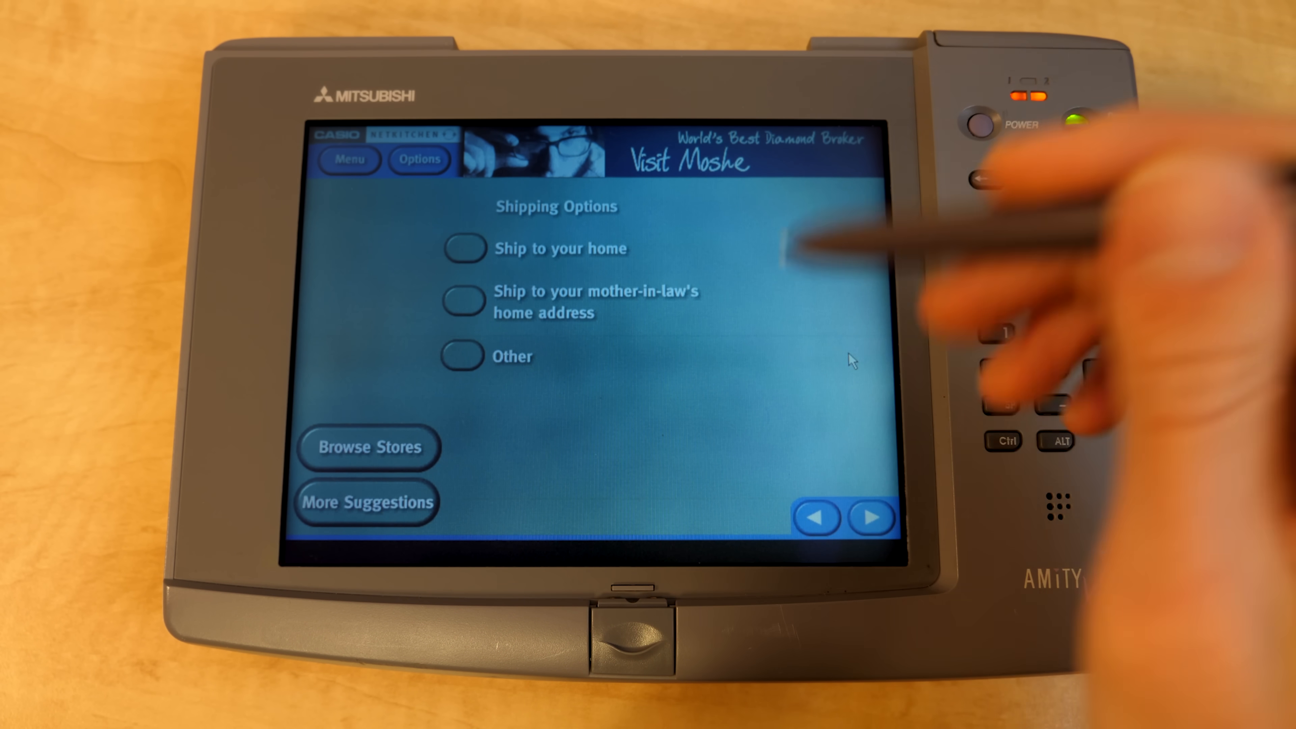
{"action": "left_click", "coordinate": [464, 248]}
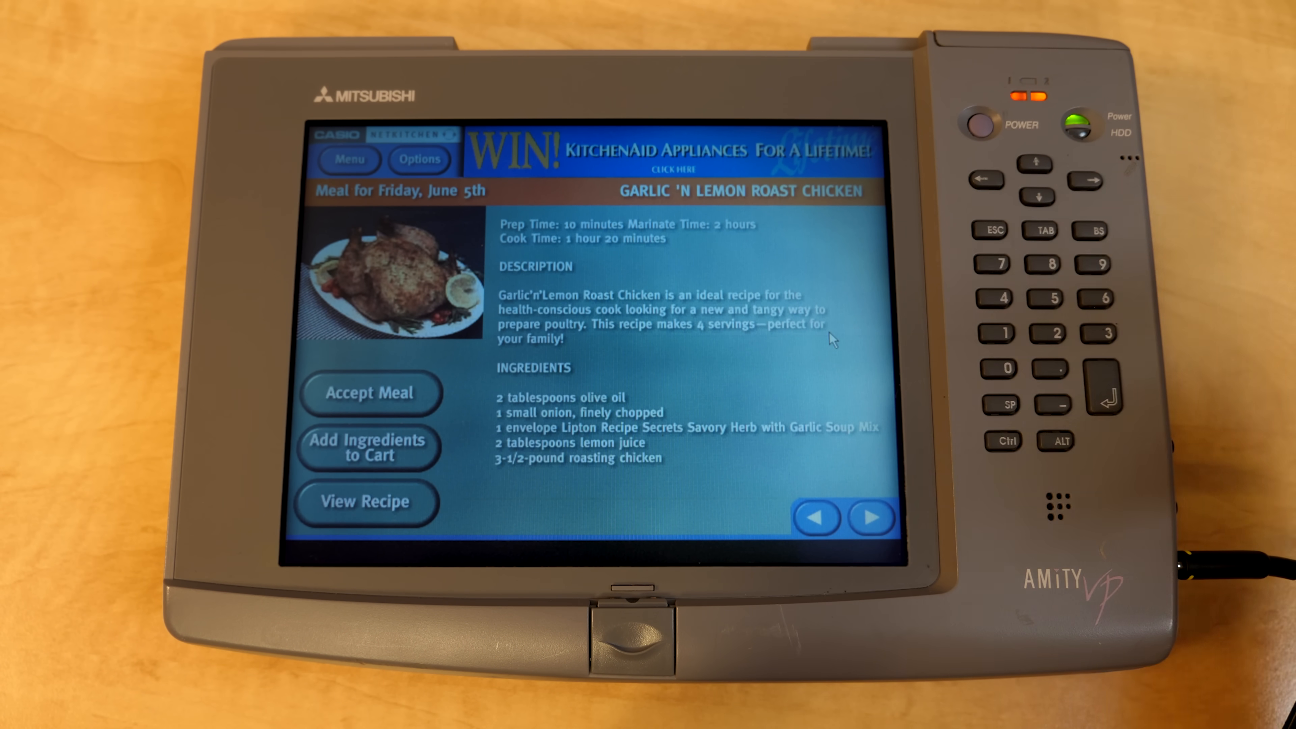
Step: Show the roast chicken cooking instructions via View Recipe
{"action": "left_click", "coordinate": [366, 500]}
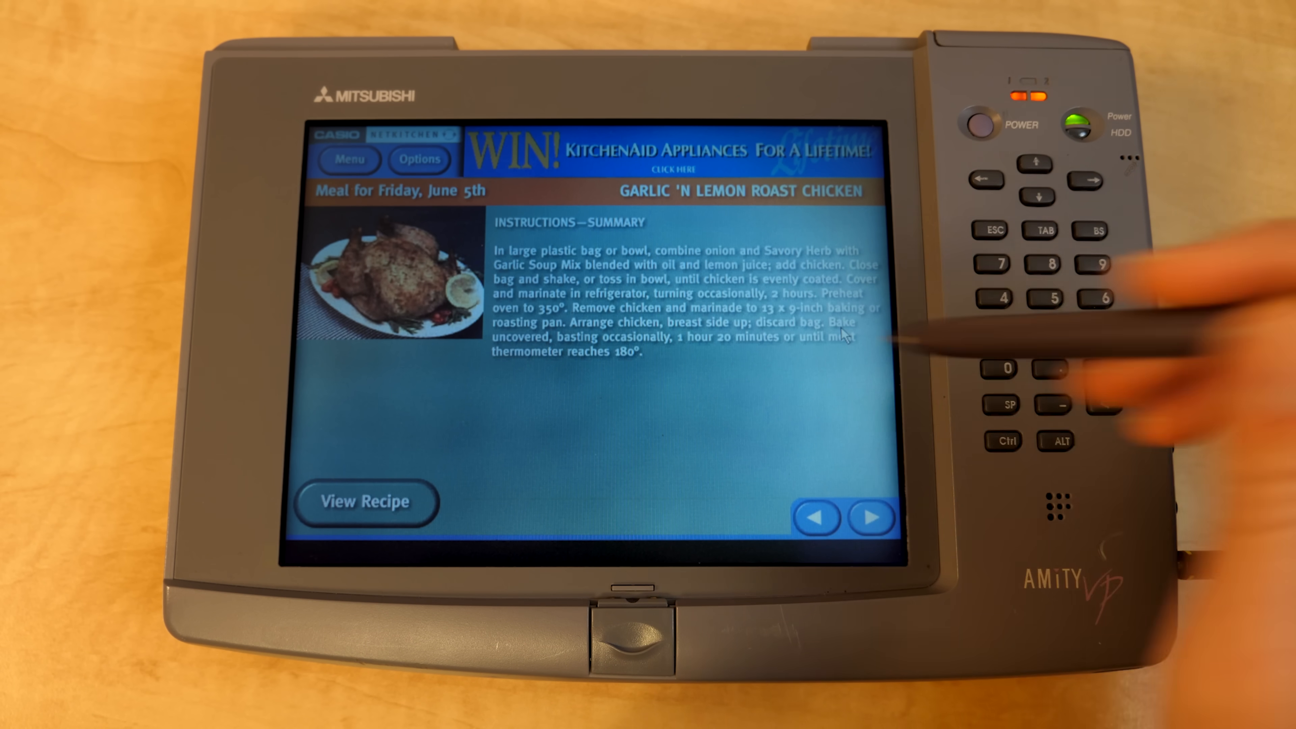
{"action": "left_click", "coordinate": [365, 501]}
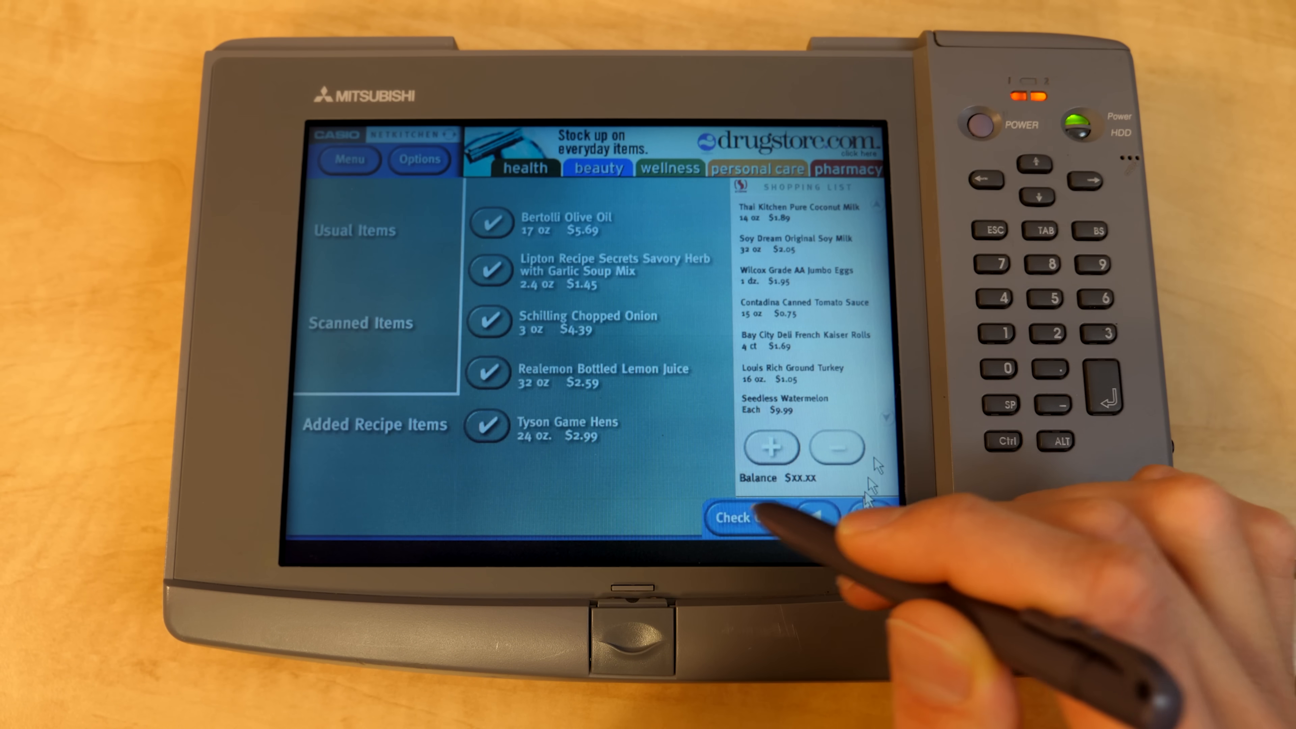
Step: Check out the shopping list of added recipe items
{"action": "left_click", "coordinate": [741, 518]}
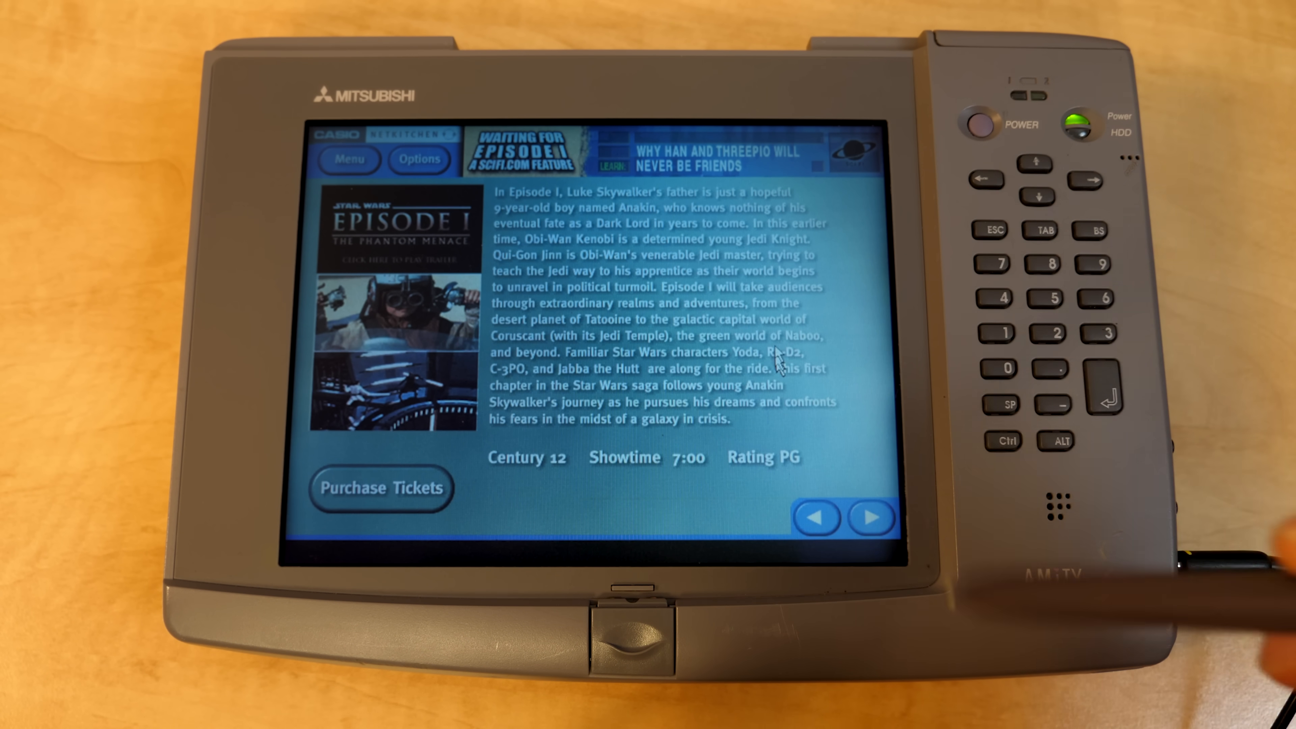
Step: Start purchasing tickets for Star Wars Episode I
{"action": "left_click", "coordinate": [380, 487]}
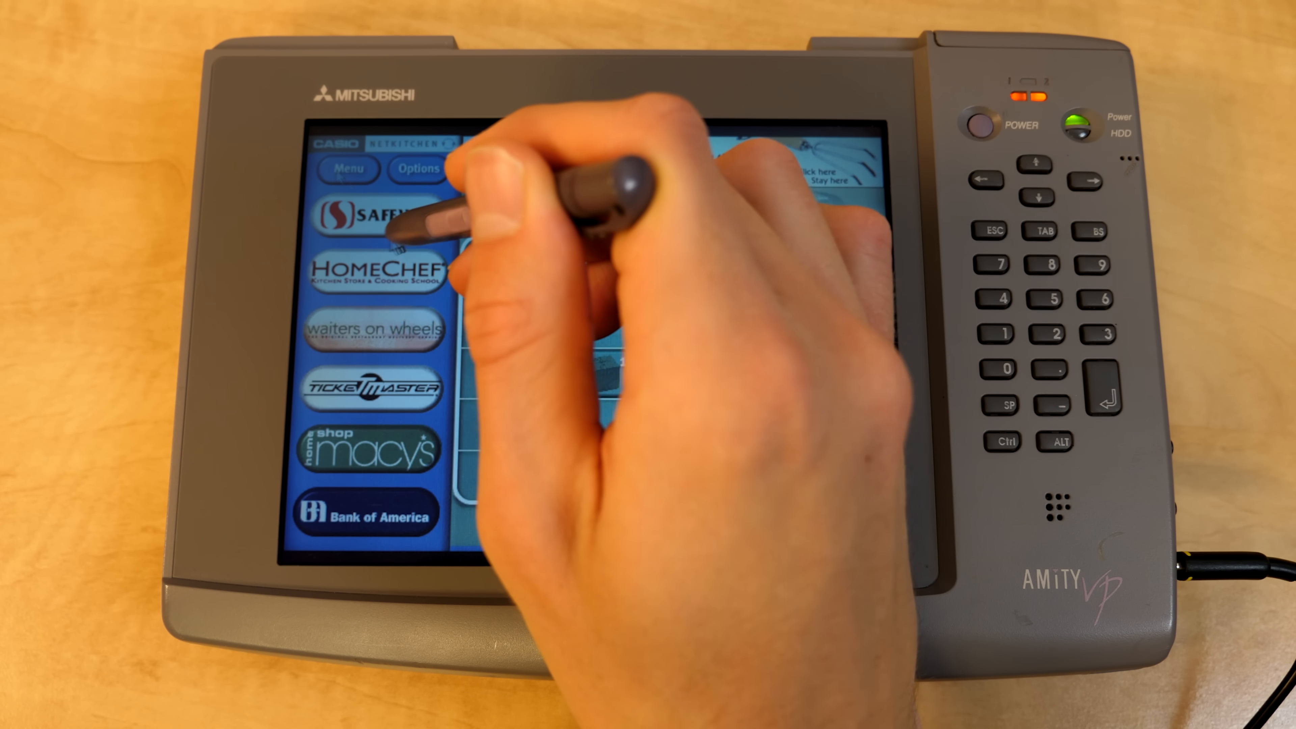
Step: Open the Safeway store from the partner merchant list
{"action": "left_click", "coordinate": [389, 214]}
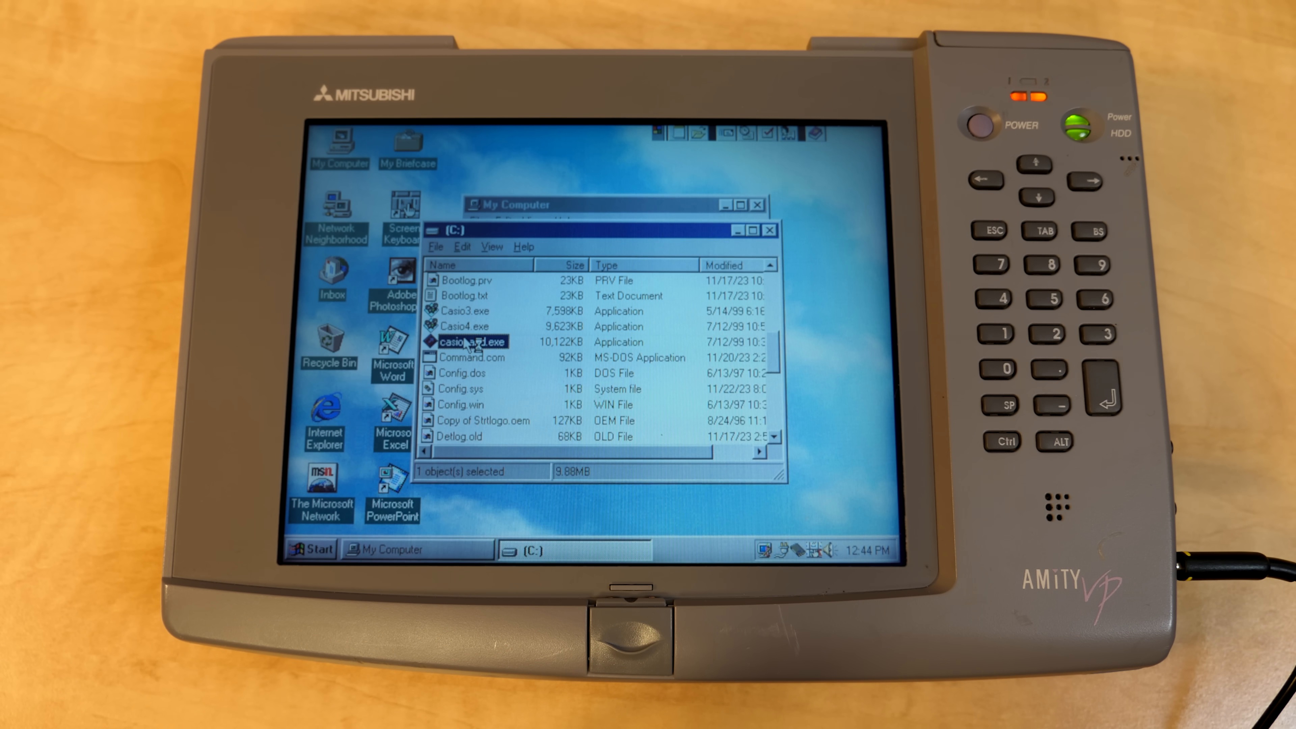
{"action": "double_click", "coordinate": [468, 342]}
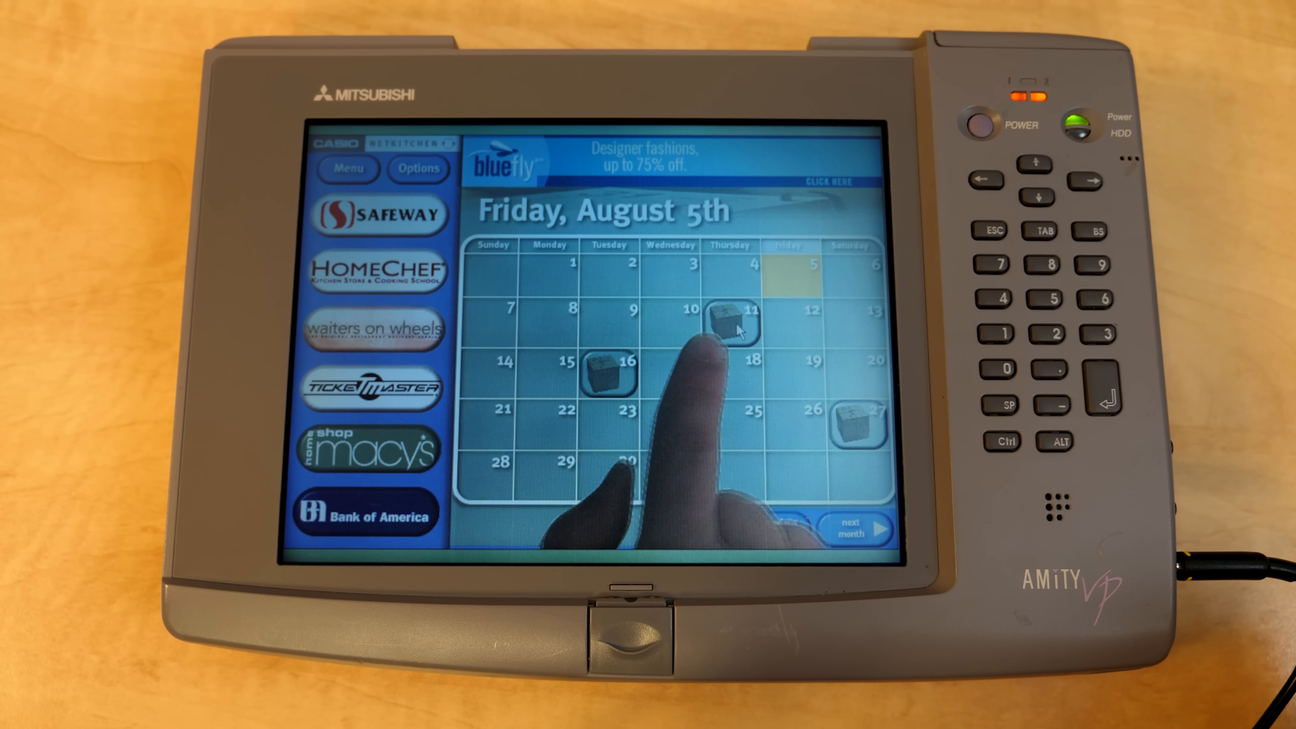
{"action": "left_click", "coordinate": [730, 316]}
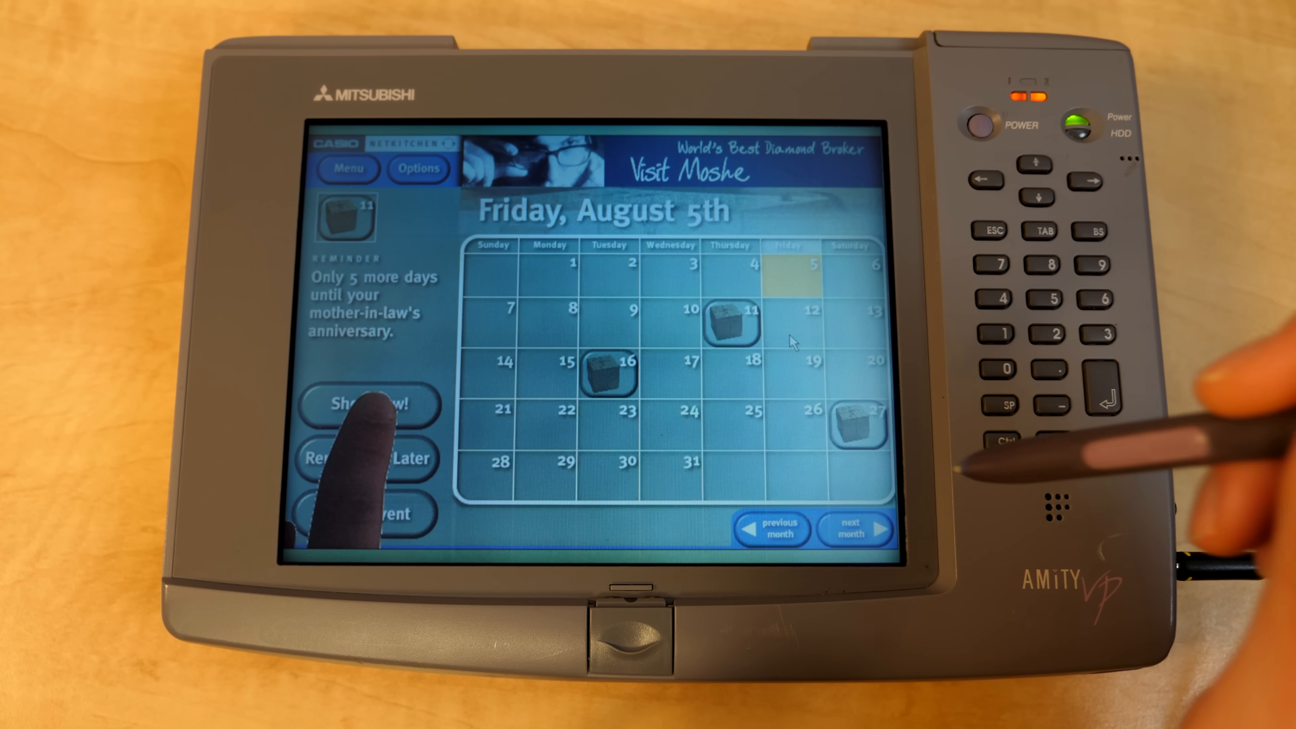
{"action": "left_click", "coordinate": [369, 406]}
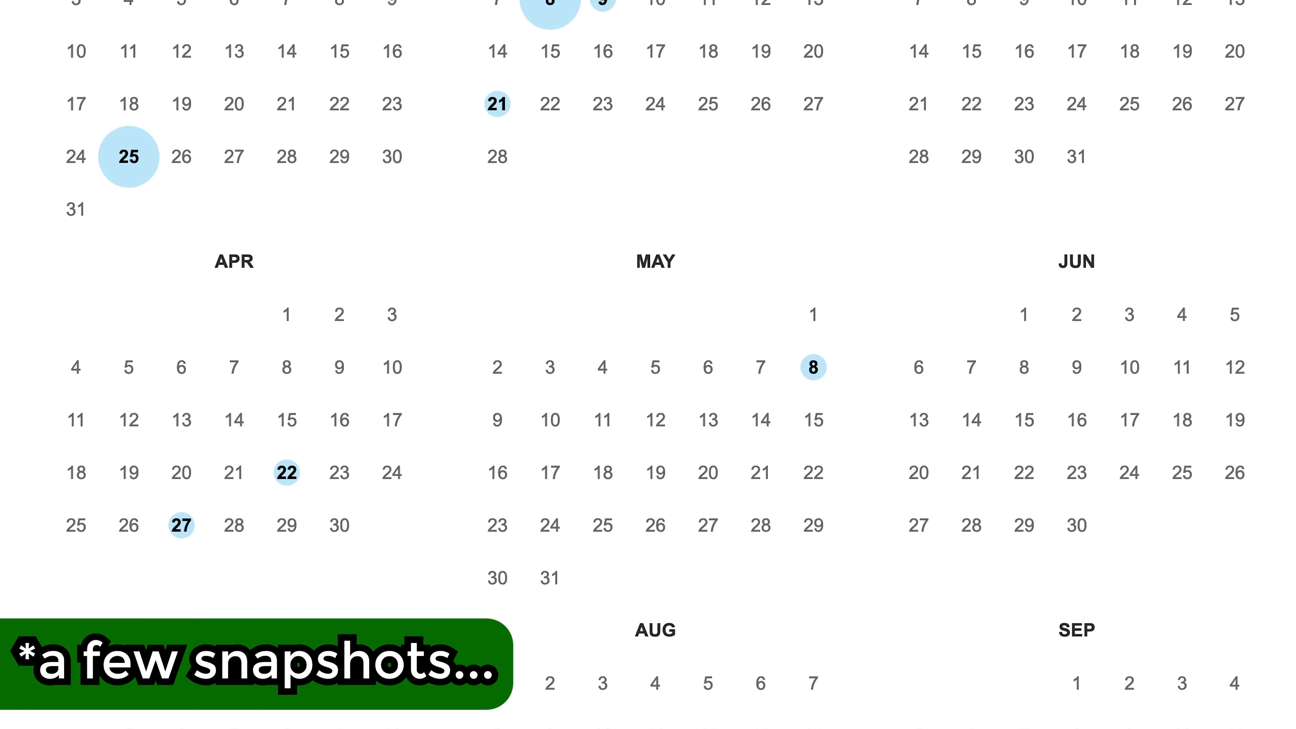
{"action": "scroll", "scroll_direction": "down", "scroll_amount": 3}
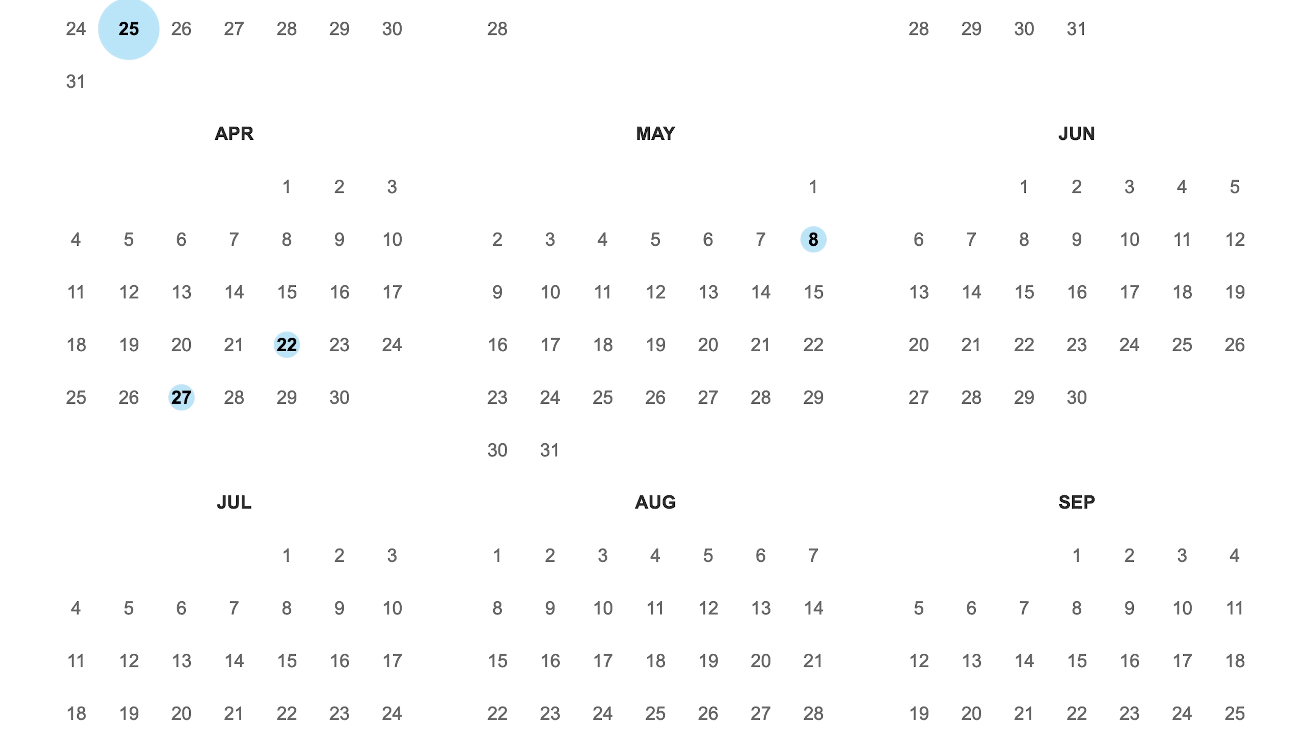